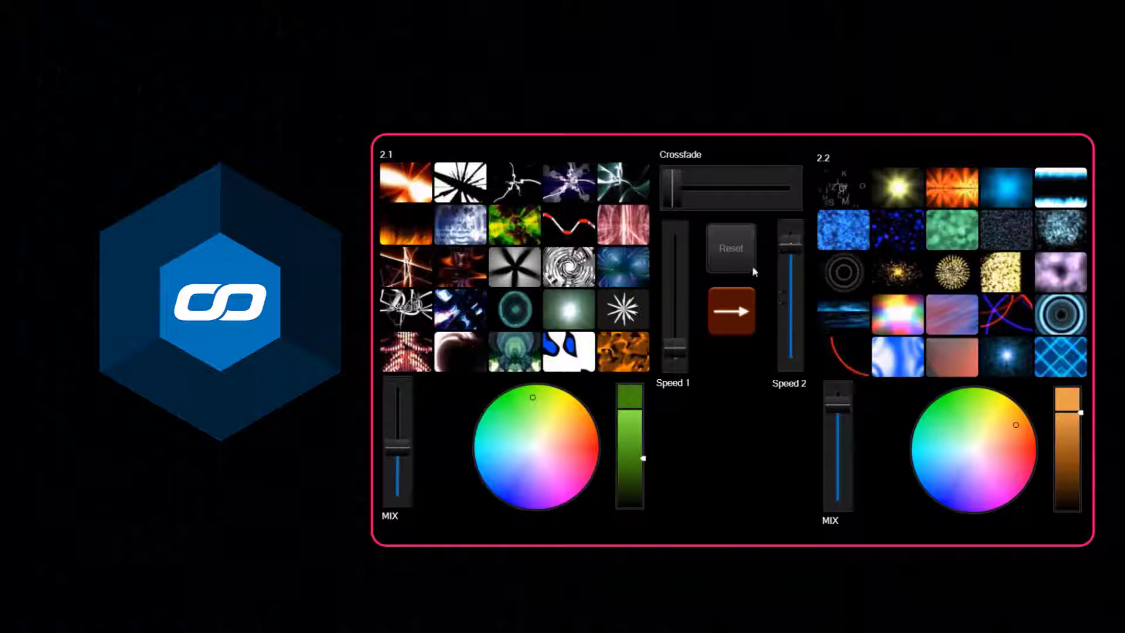
Go to the Widget Designer product page on the Christie Pandoras Box website
{"action": "left_click", "coordinate": [730, 249]}
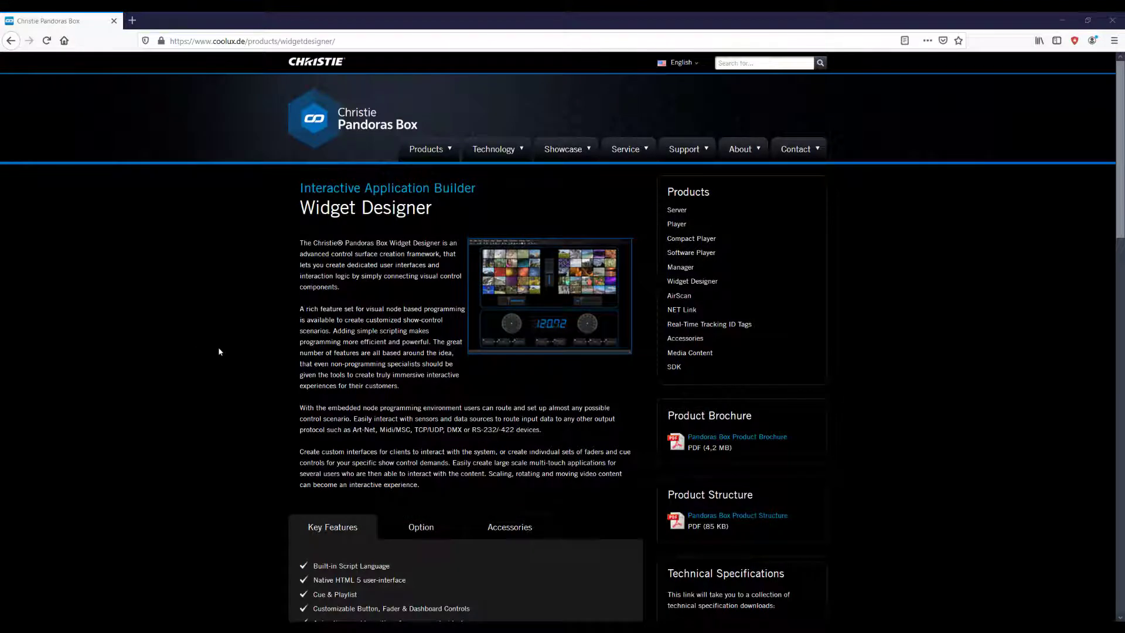
Reach the Download Center via Support and select the Widget Designer downloads
{"action": "left_click", "coordinate": [684, 149]}
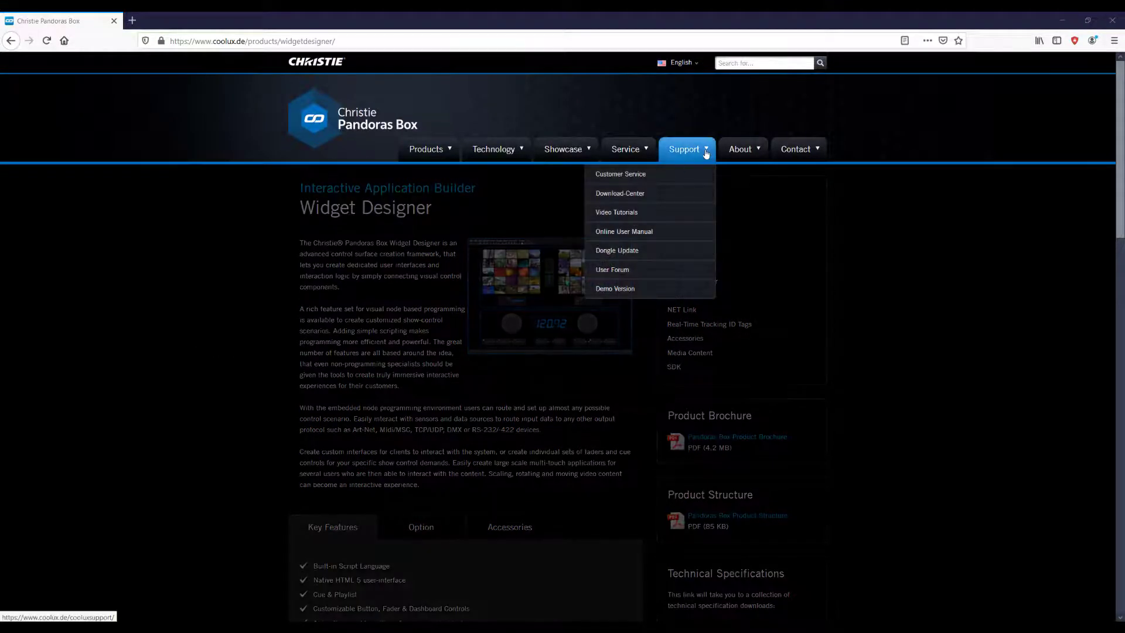
{"action": "left_click", "coordinate": [619, 194]}
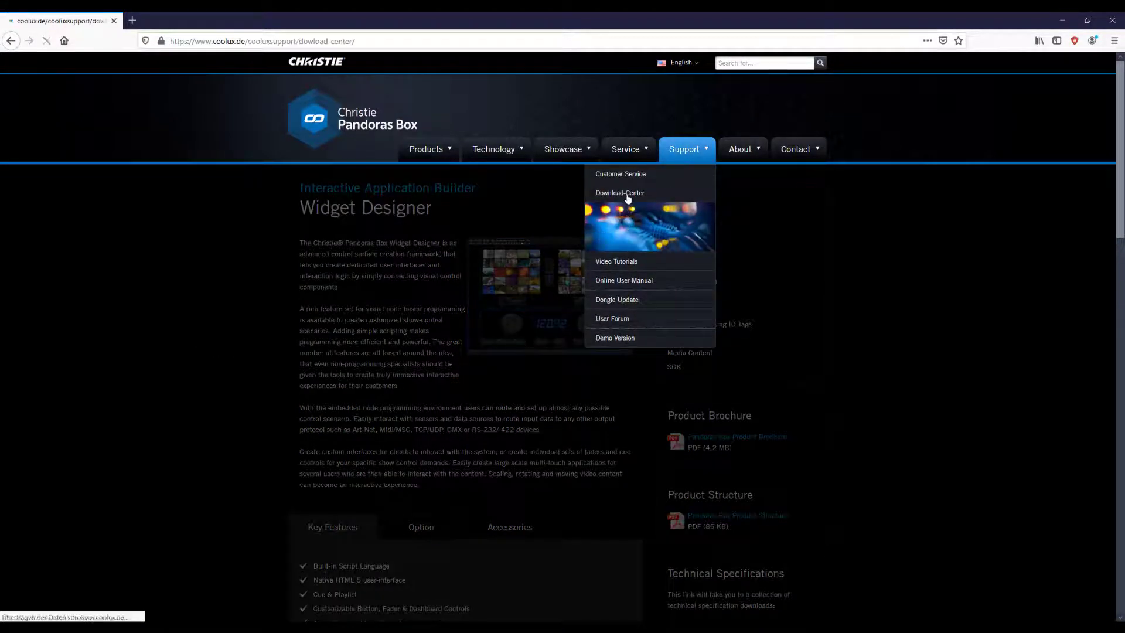
{"action": "left_click", "coordinate": [619, 193]}
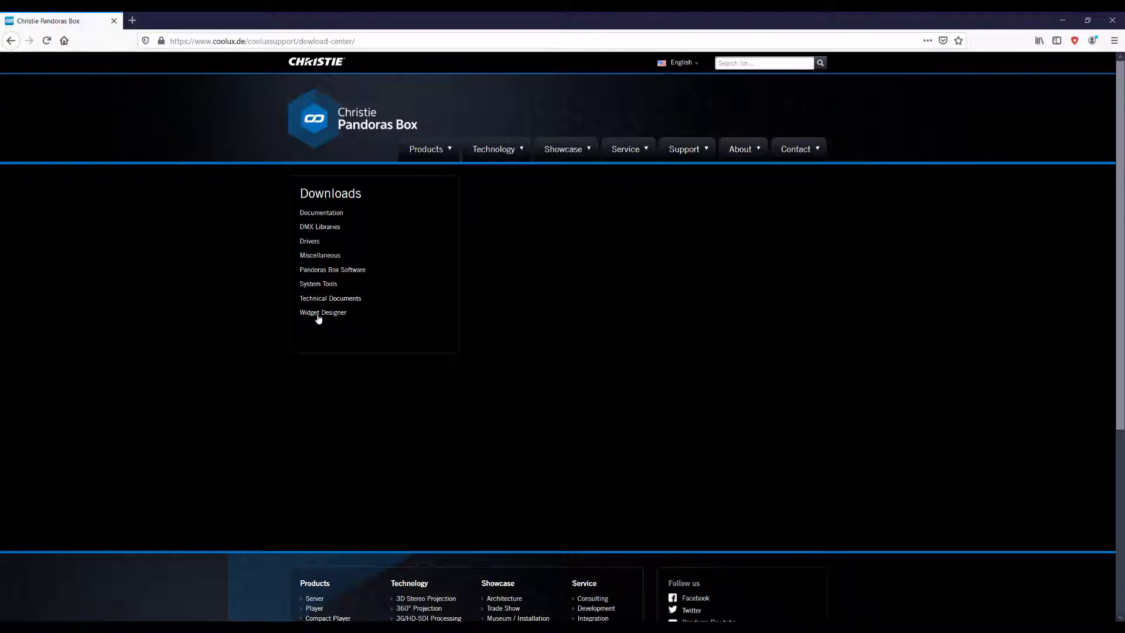
{"action": "left_click", "coordinate": [323, 312]}
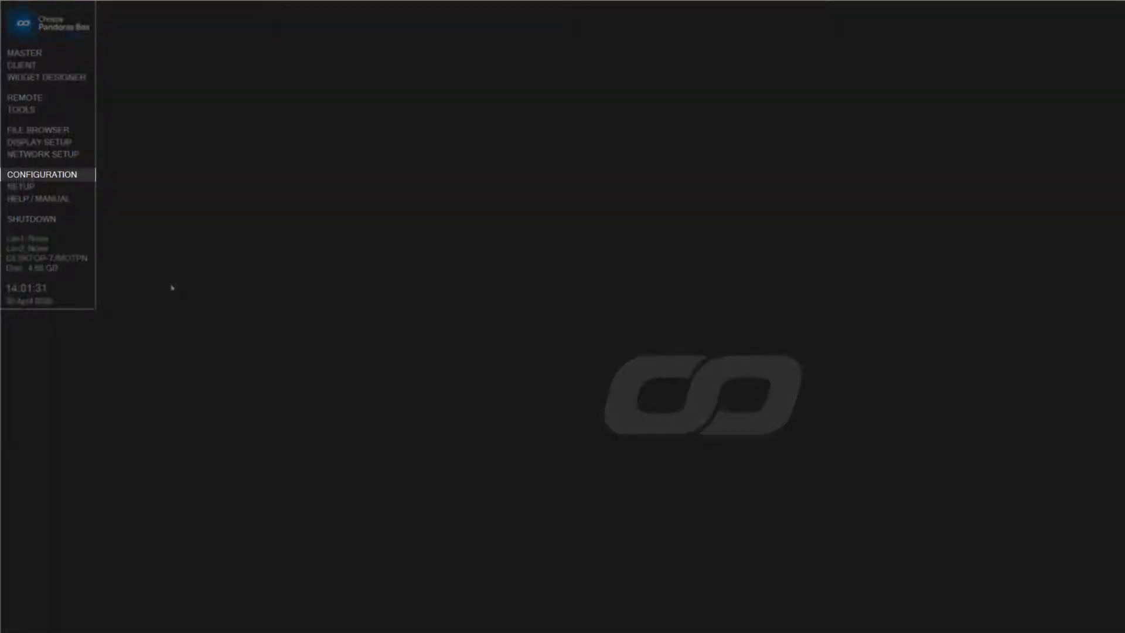
In Configuration, set the Widget Designer 6.1.1 revision to Free and confirm
{"action": "left_click", "coordinate": [43, 175]}
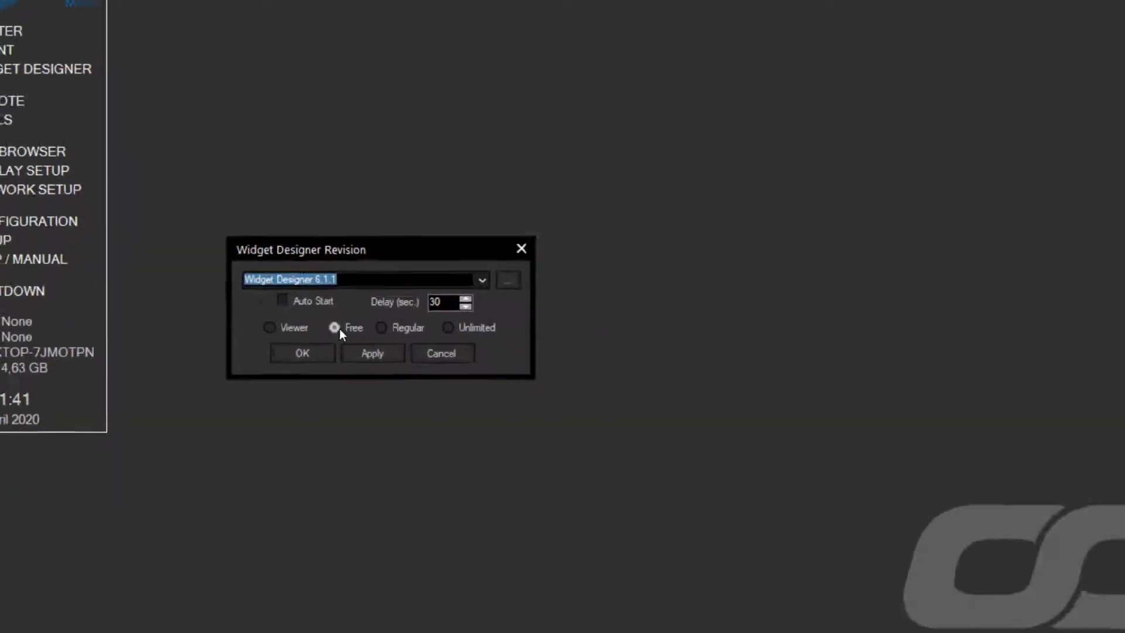
{"action": "left_click", "coordinate": [301, 353]}
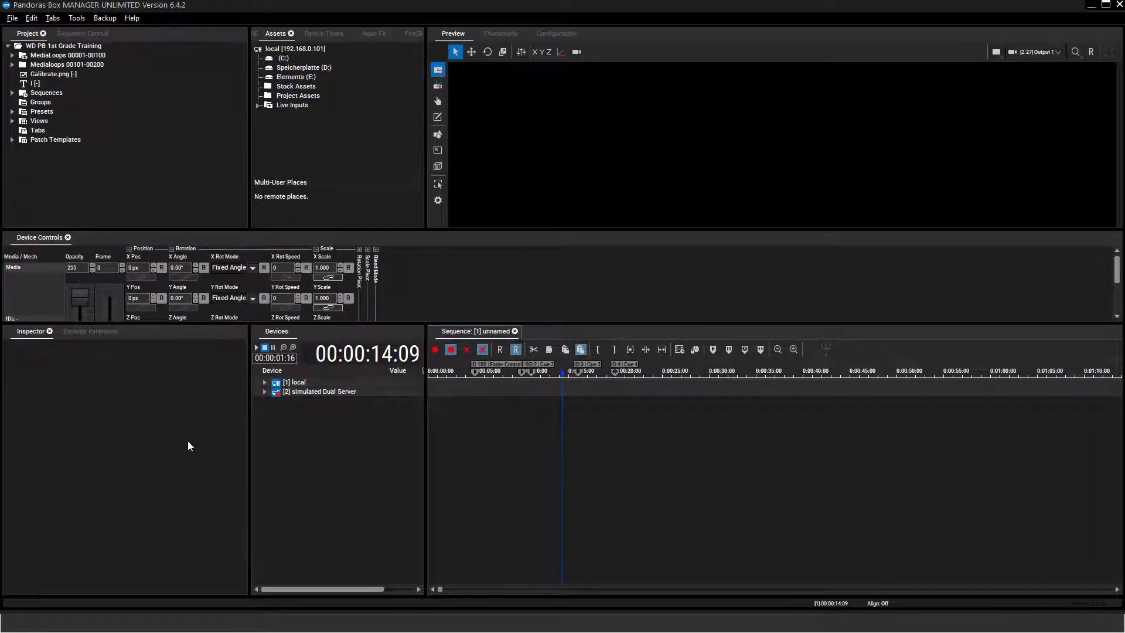
Expand the MediaLoops folders and local device layers, then step the sequence time back twice
{"action": "left_click", "coordinate": [265, 382]}
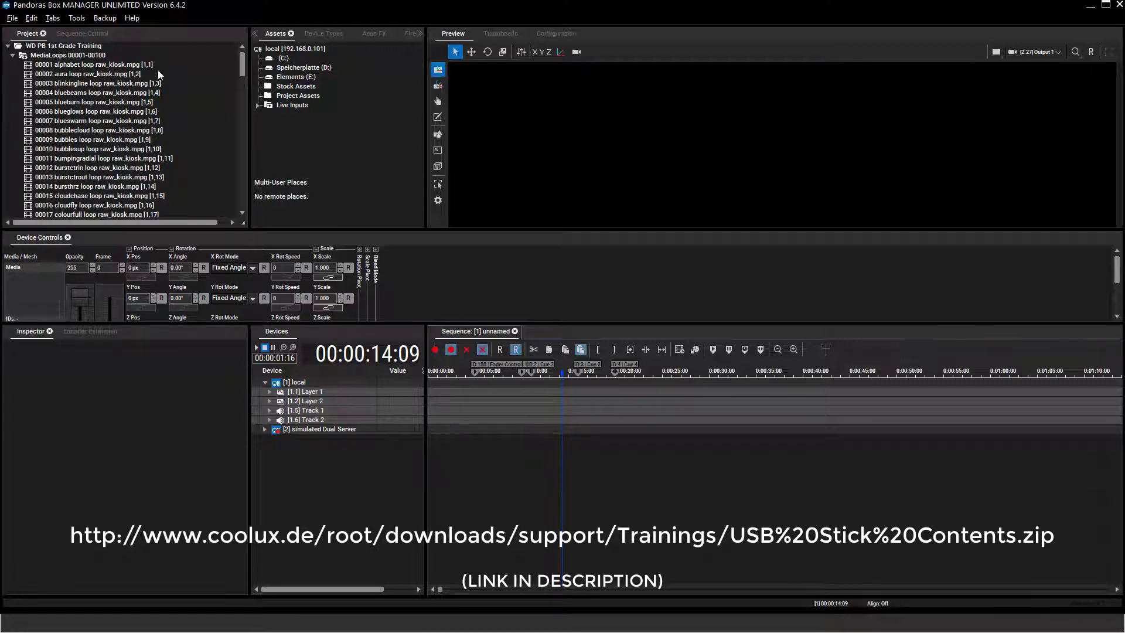
{"action": "scroll", "scroll_direction": "down", "scroll_amount": 3}
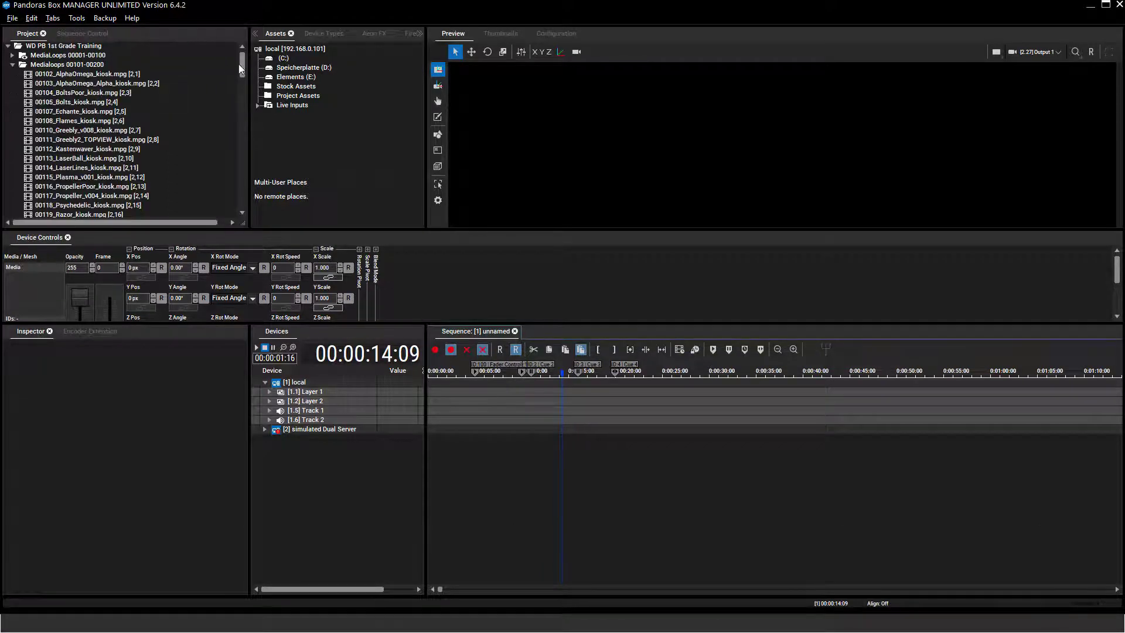
{"action": "scroll", "scroll_direction": "down", "scroll_amount": 3}
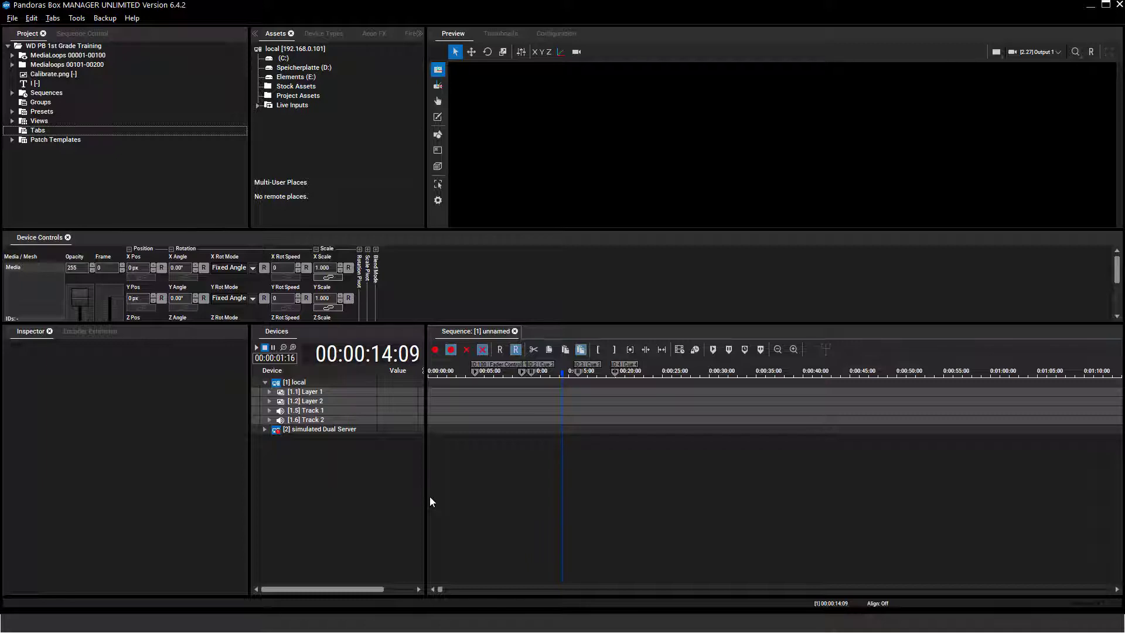
{"action": "key", "text": "ctrl+alt+Left"}
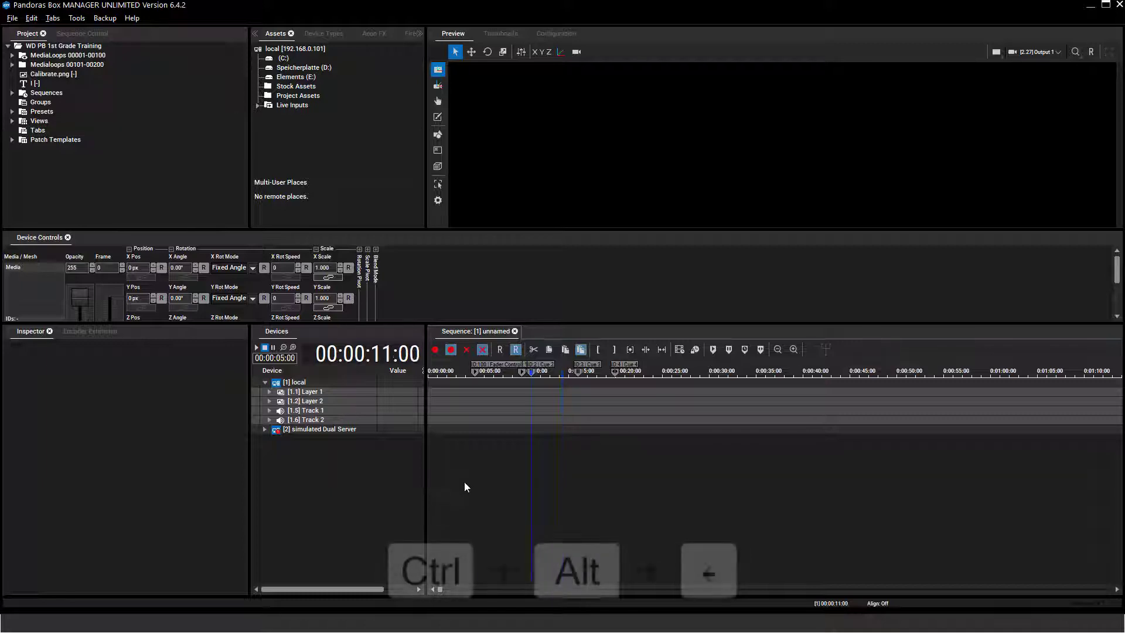
{"action": "key", "text": "ctrl+alt+Left"}
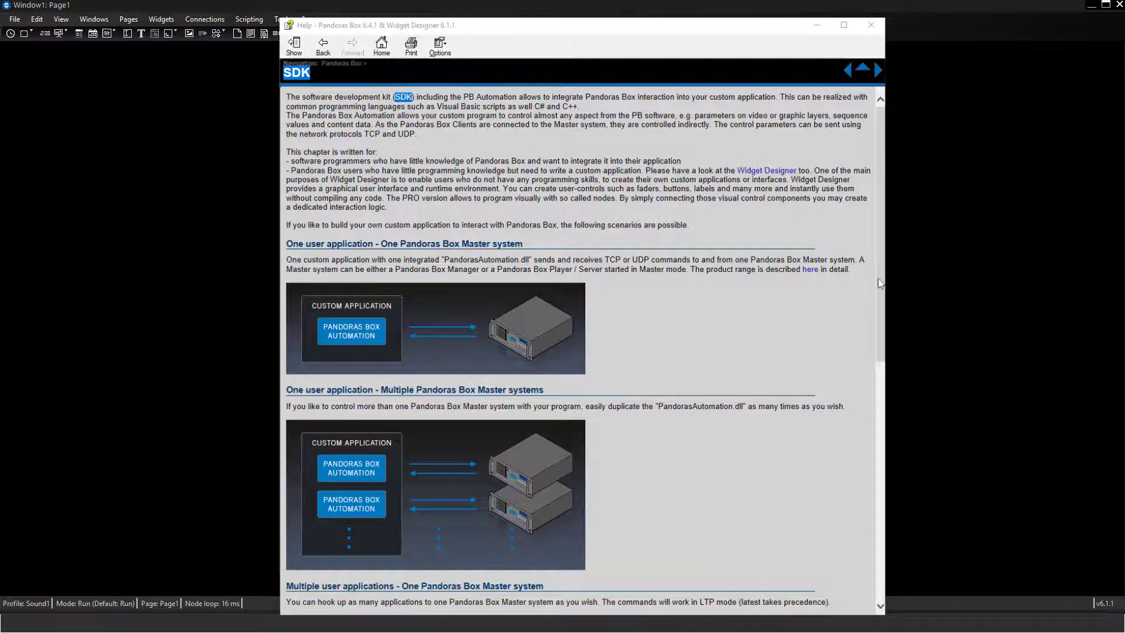
{"action": "scroll", "scroll_direction": "down", "scroll_amount": 3}
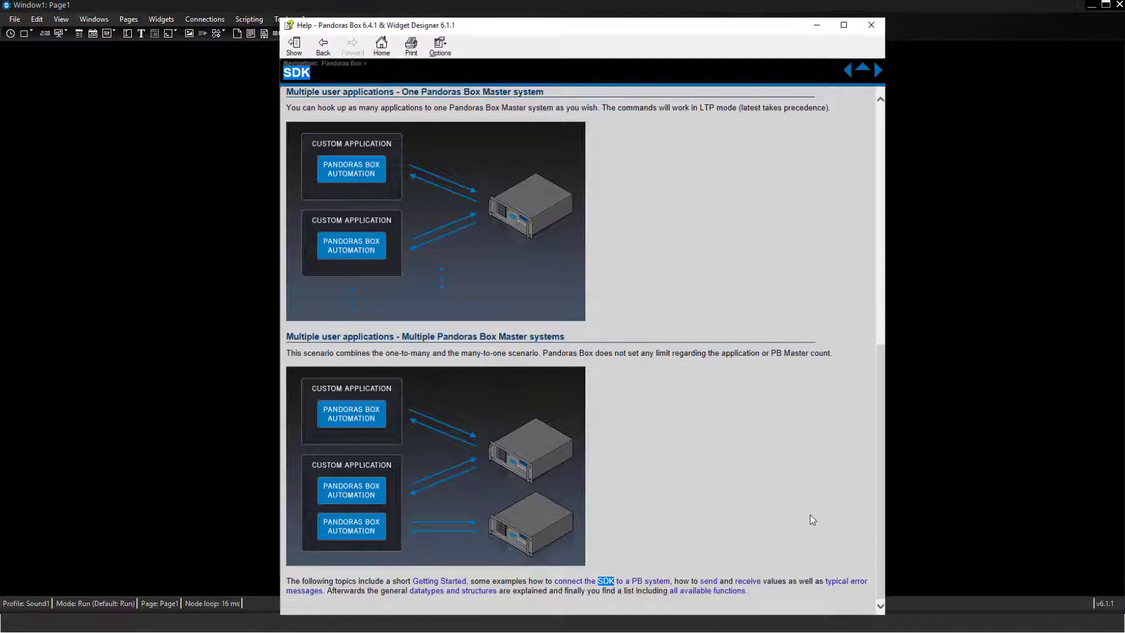
{"action": "mouse_move", "coordinate": [808, 520]}
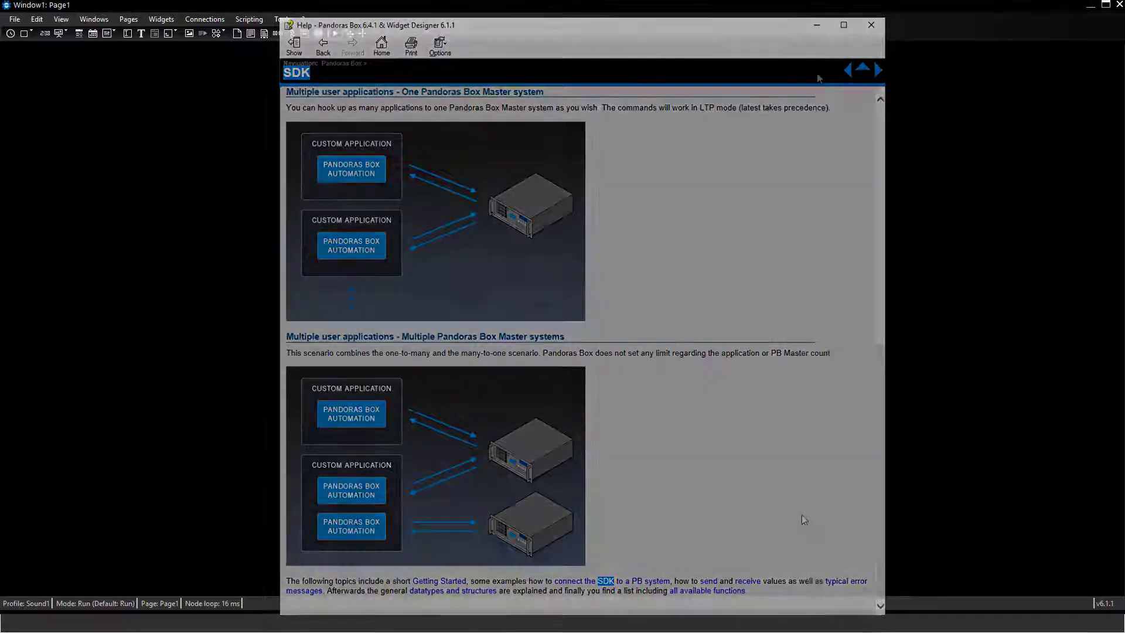
In PB Configuration, set the master connection to Use Local IP (192.168.0.101) and confirm
{"action": "left_click", "coordinate": [871, 24]}
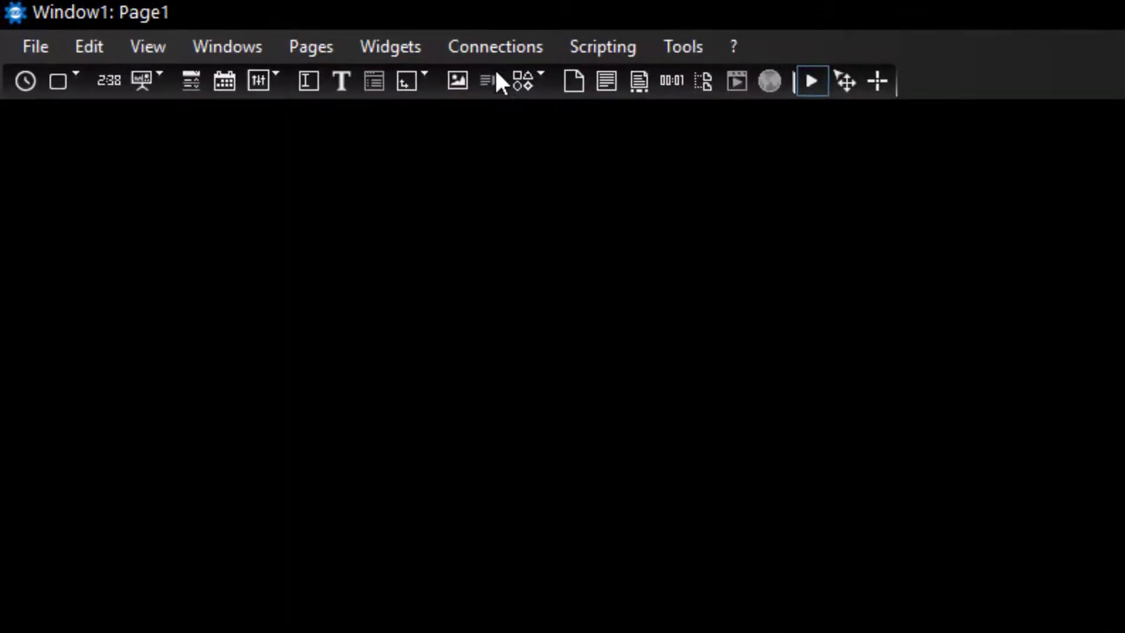
{"action": "left_click", "coordinate": [494, 46]}
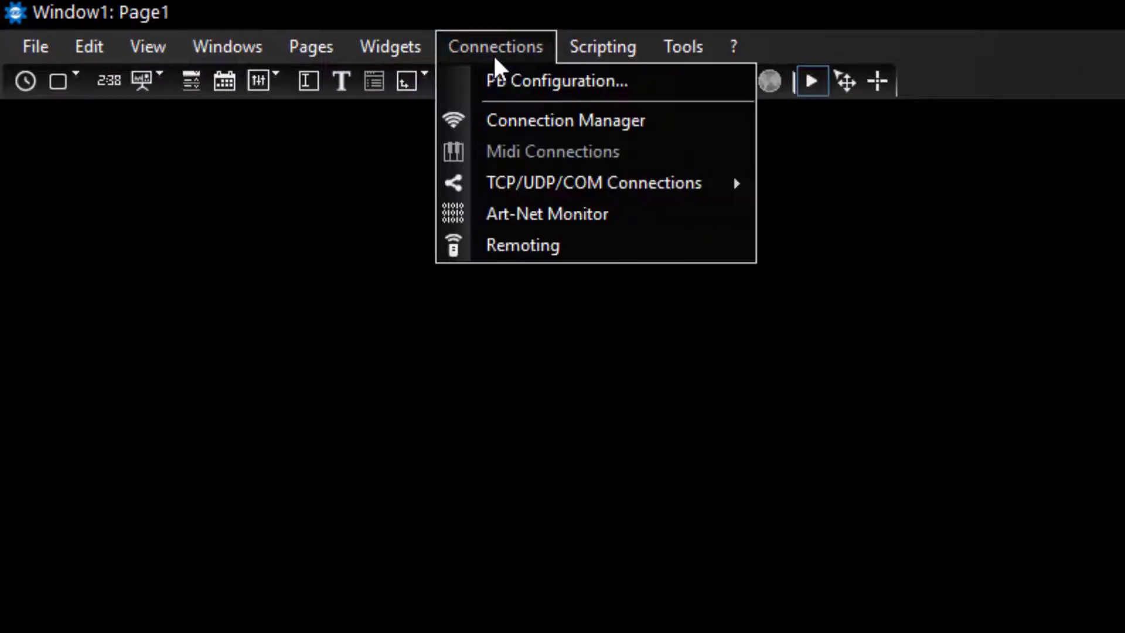
{"action": "mouse_move", "coordinate": [555, 81]}
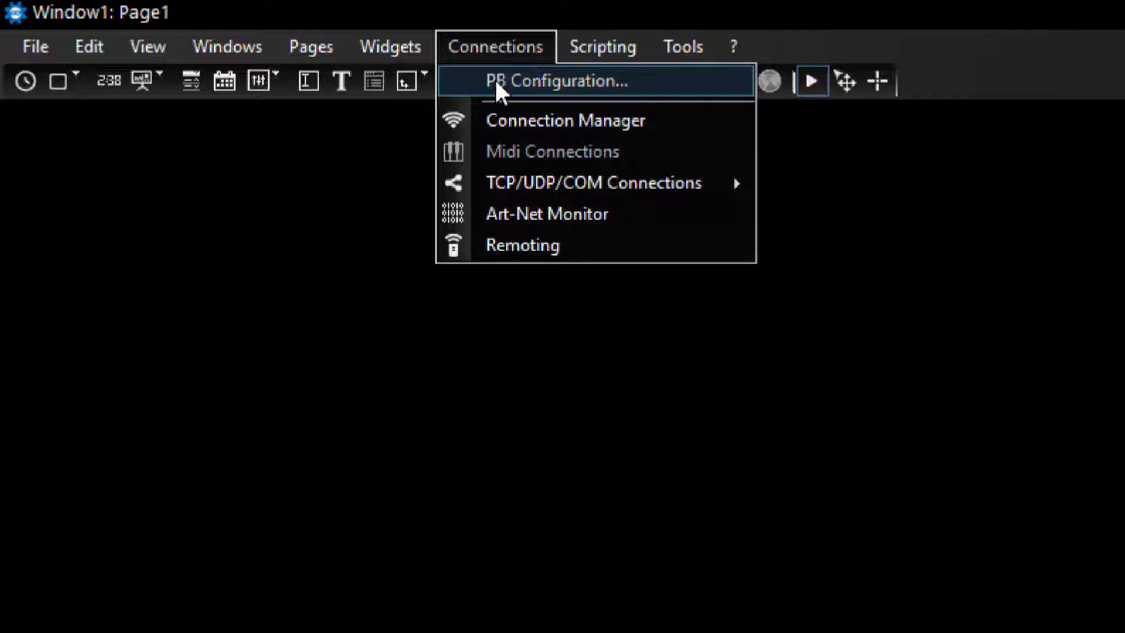
{"action": "left_click", "coordinate": [556, 80]}
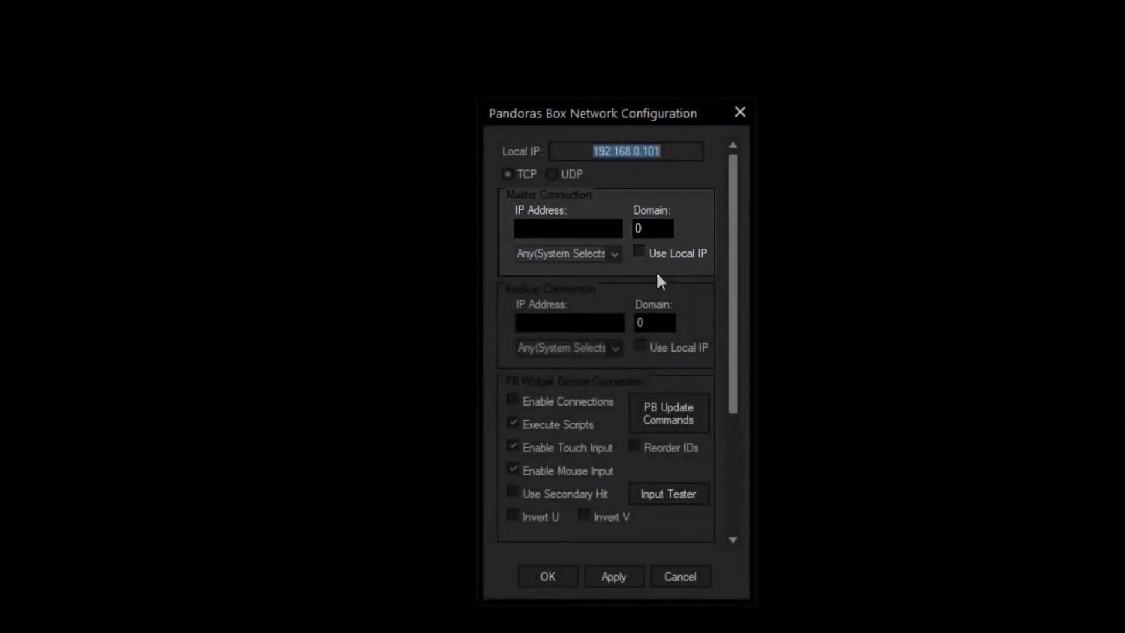
{"action": "left_click", "coordinate": [638, 253]}
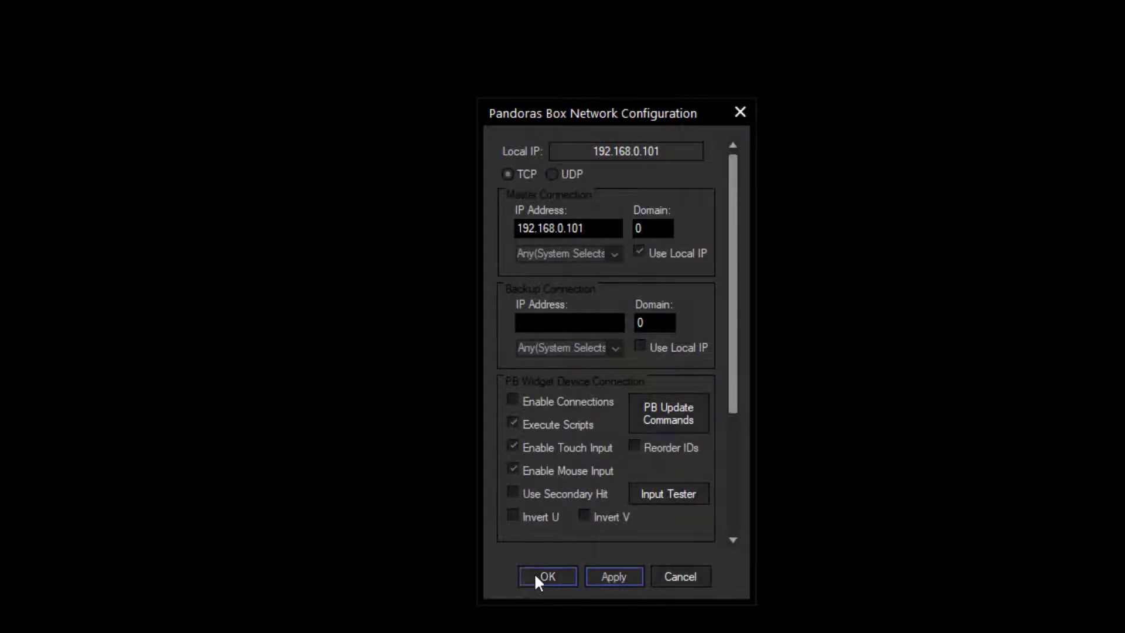
{"action": "left_click", "coordinate": [547, 577]}
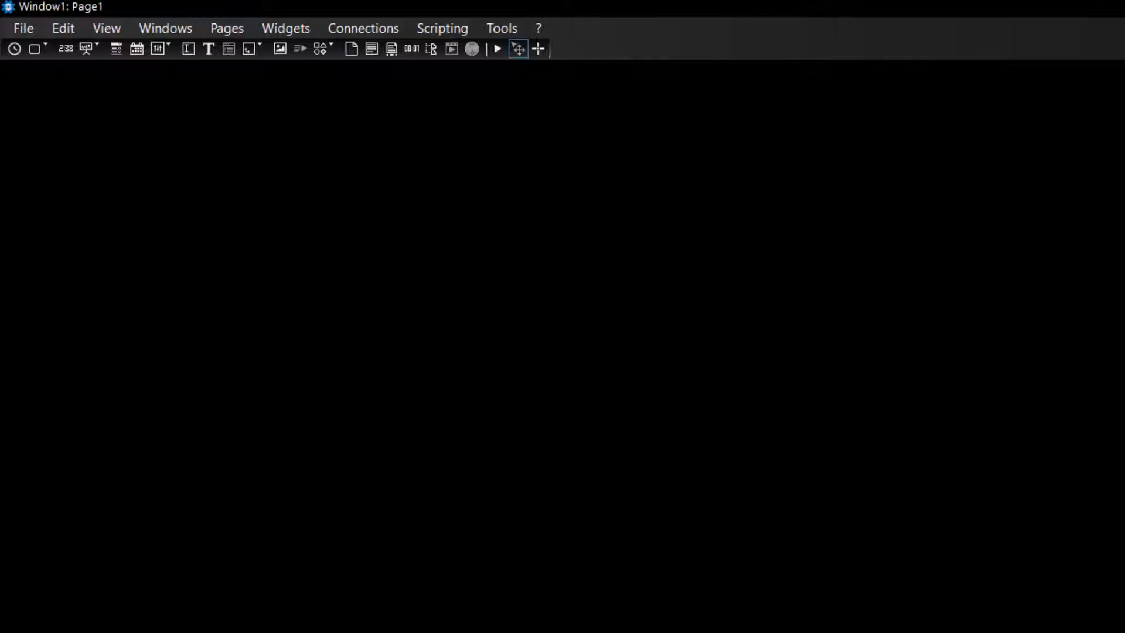
Load WD 1st Grade Training.wd and nudge its Speed 1 fader
{"action": "left_click", "coordinate": [286, 28]}
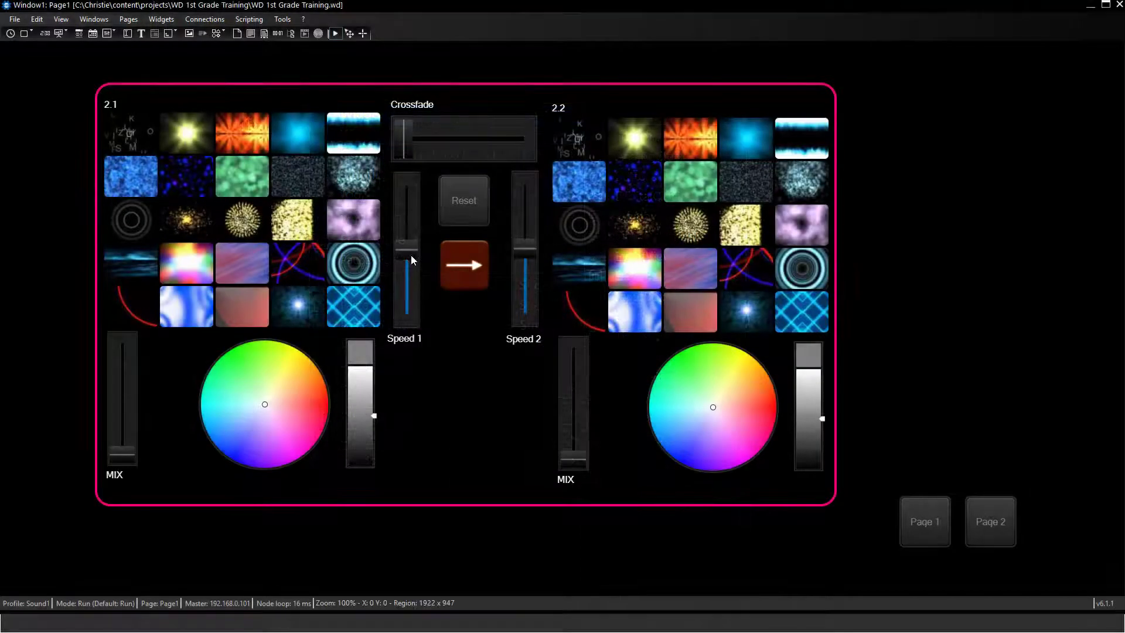
{"action": "left_click_drag", "start_coordinate": [409, 140], "coordinate": [470, 140]}
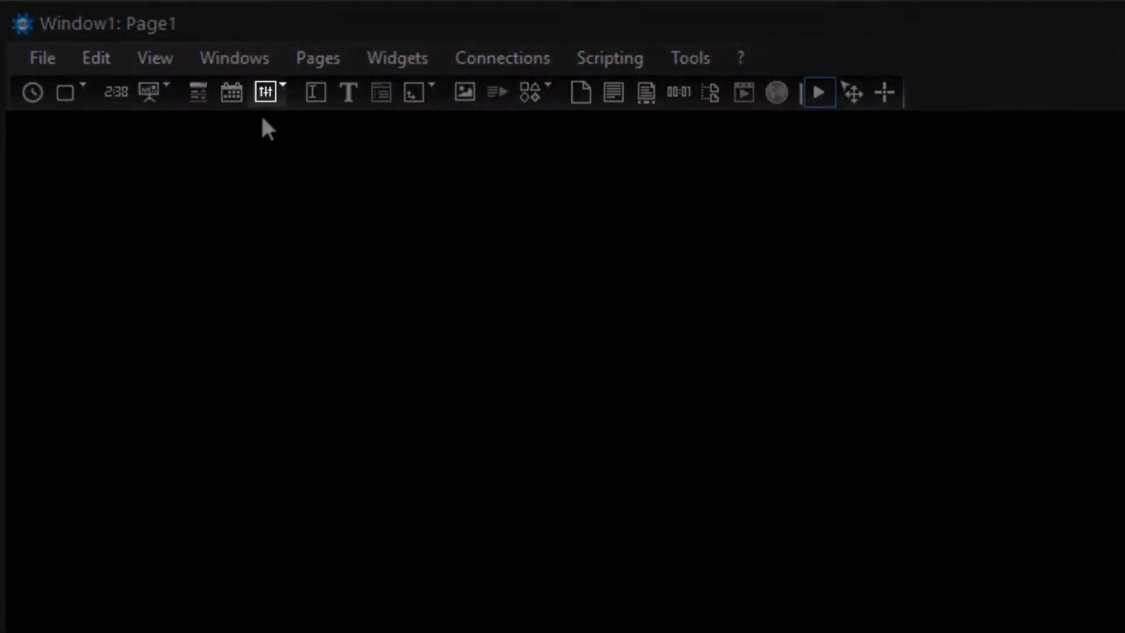
Place a Fader (Vertical) widget from the Widgets > Faders list onto the empty page
{"action": "left_click", "coordinate": [266, 91]}
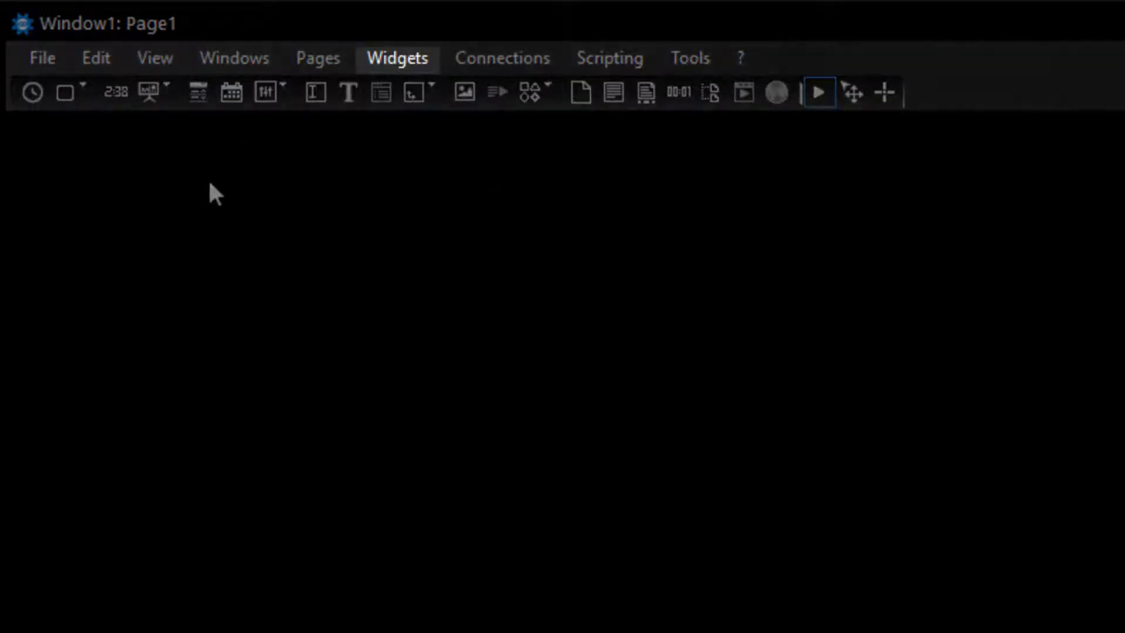
{"action": "left_click", "coordinate": [398, 57]}
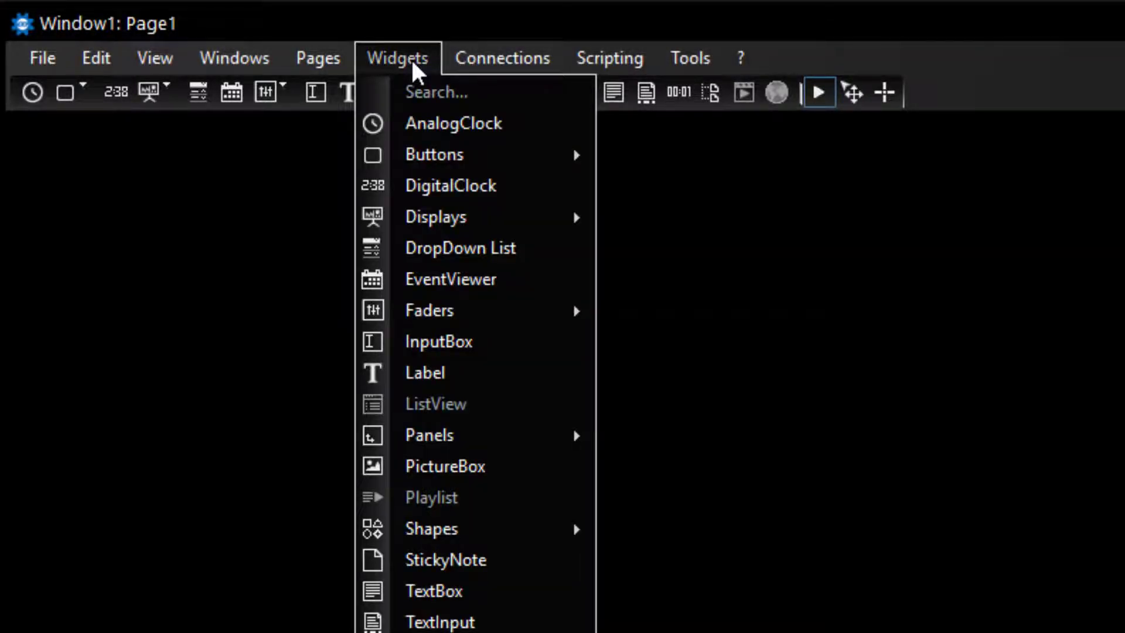
{"action": "mouse_move", "coordinate": [429, 310]}
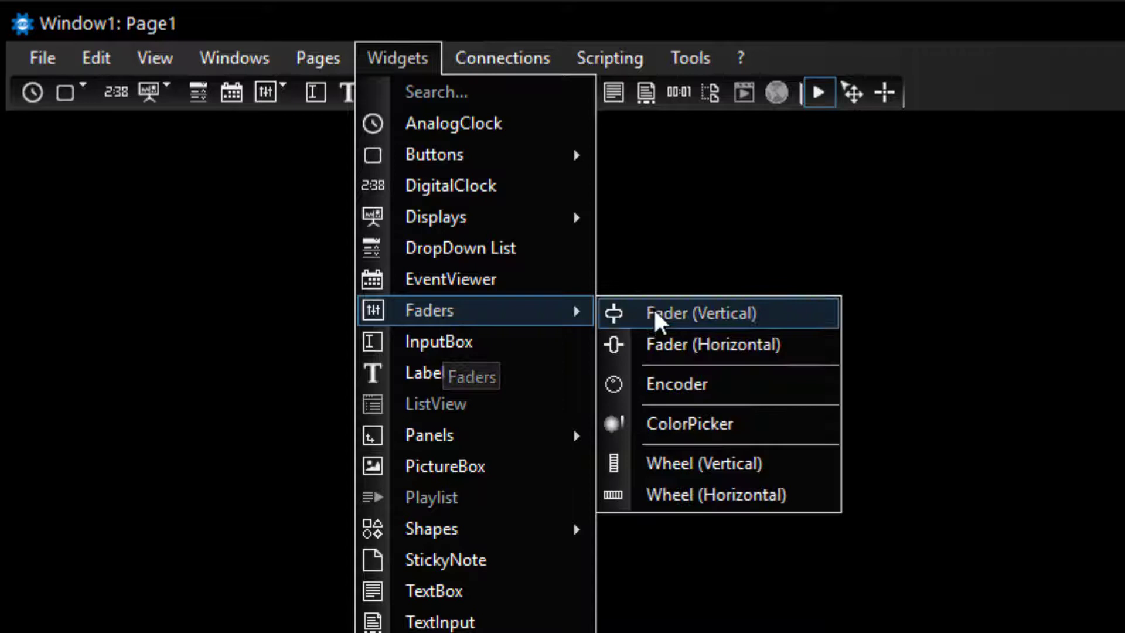
{"action": "left_click", "coordinate": [700, 311]}
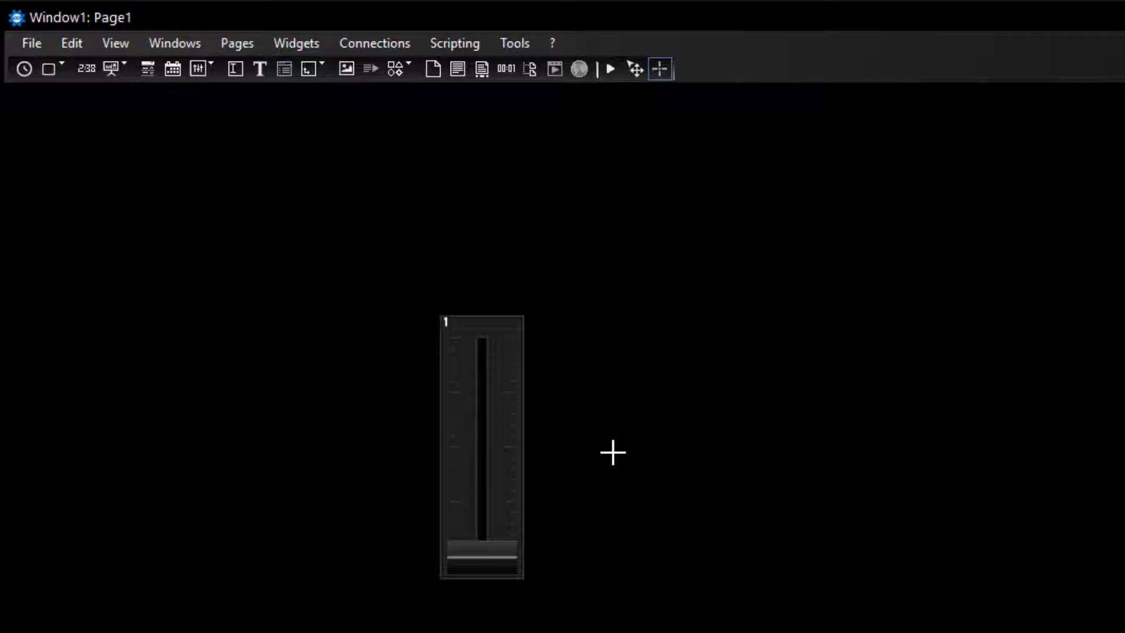
Enable Edit/Move and shift the fader slightly up and to the left
{"action": "left_click", "coordinate": [610, 68]}
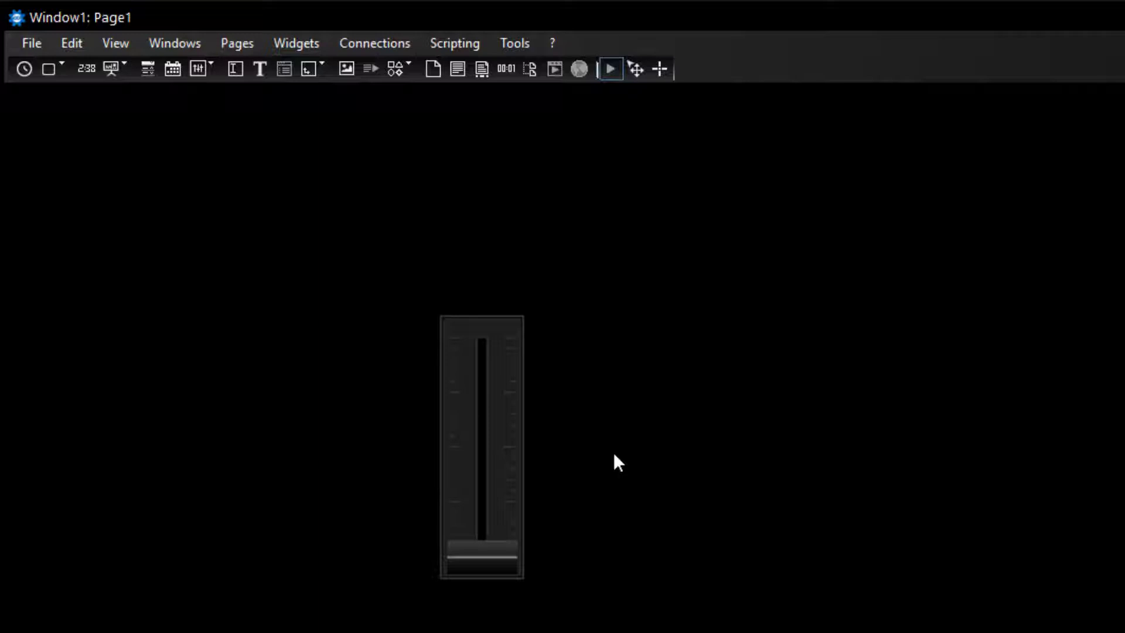
{"action": "left_click", "coordinate": [634, 68]}
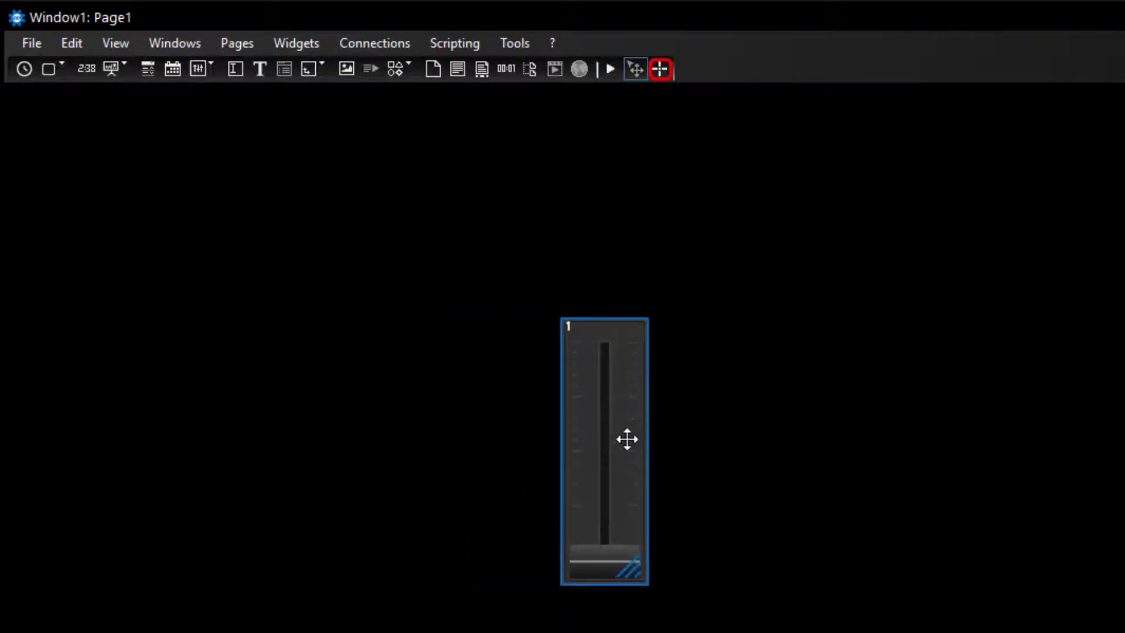
{"action": "left_click_drag", "start_coordinate": [626, 439], "coordinate": [460, 447]}
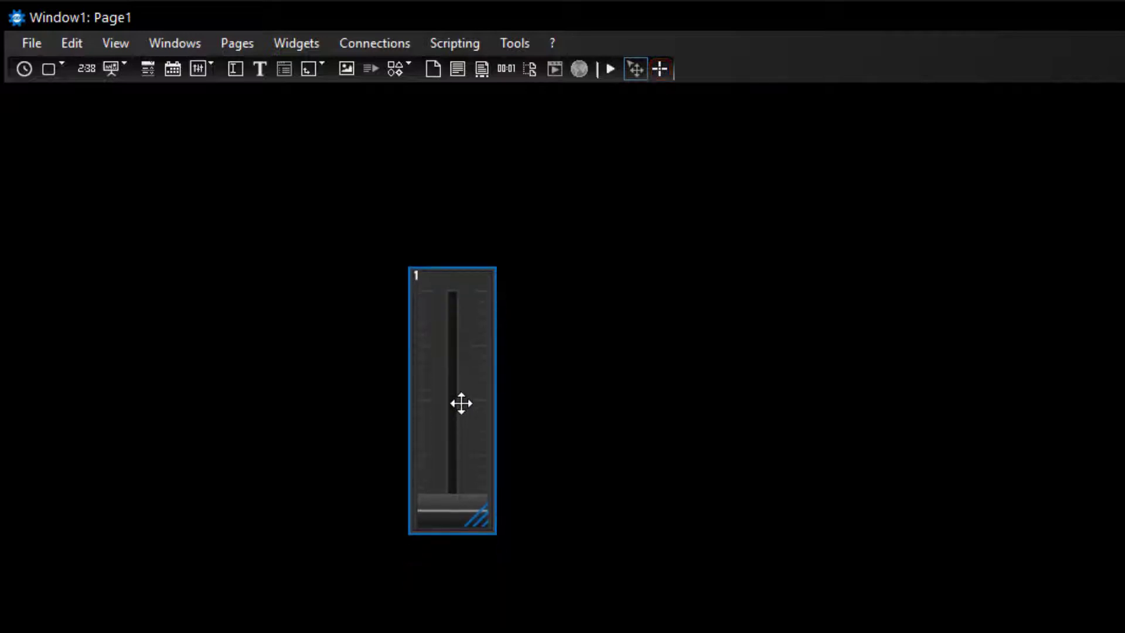
{"action": "left_click", "coordinate": [296, 43]}
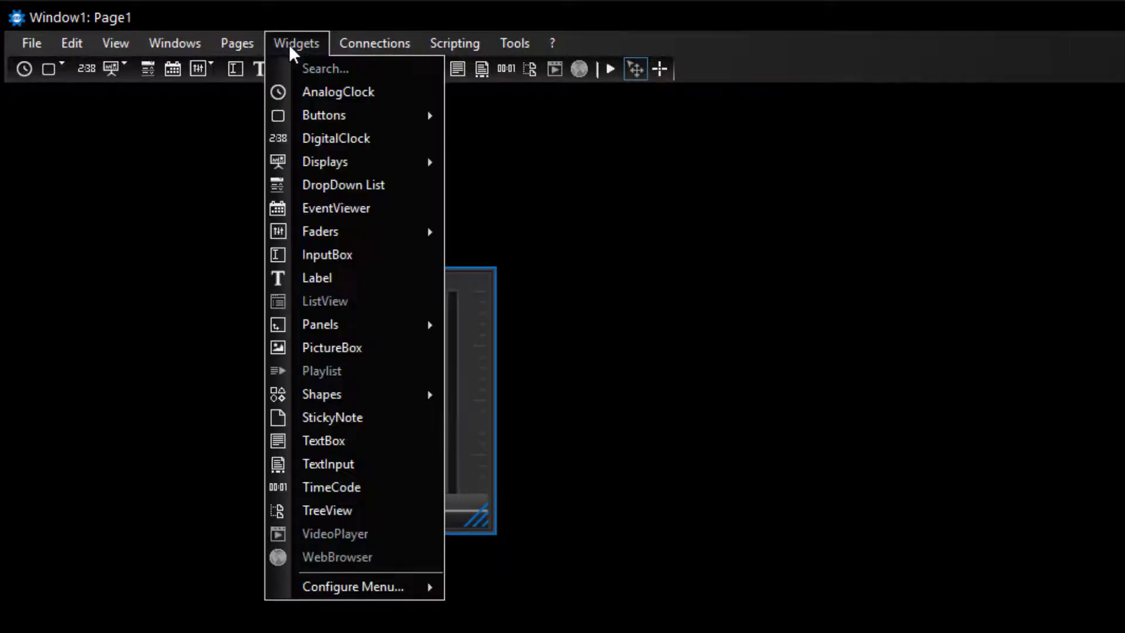
{"action": "mouse_move", "coordinate": [318, 231]}
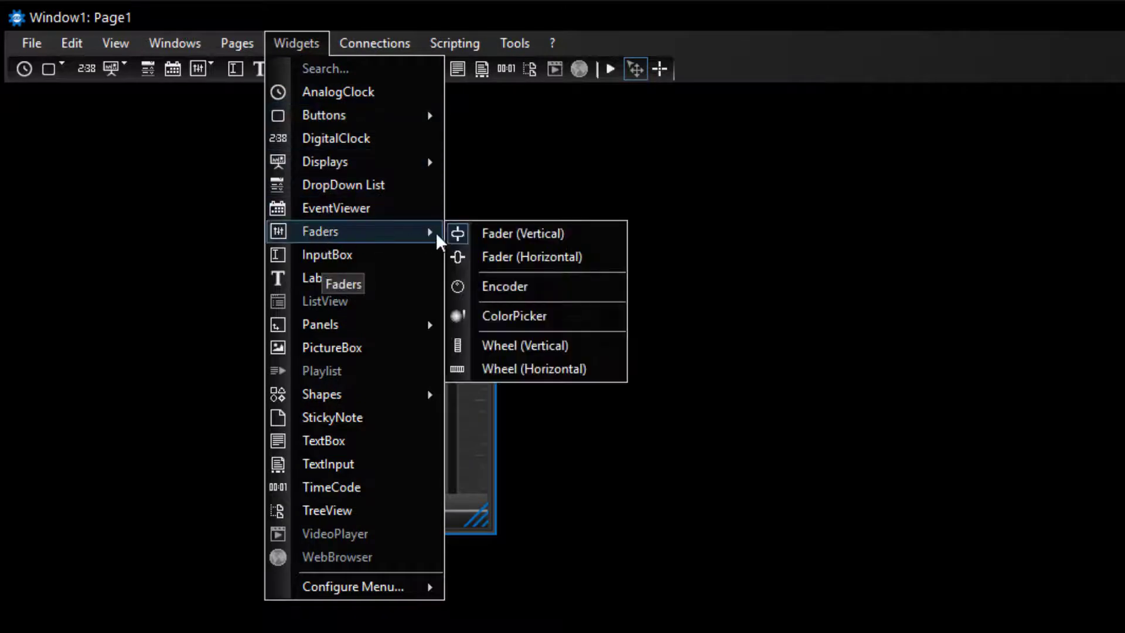
Bring up the Fader (Vertical) properties showing name Fader1, page, ID, size and position
{"action": "left_click", "coordinate": [523, 233]}
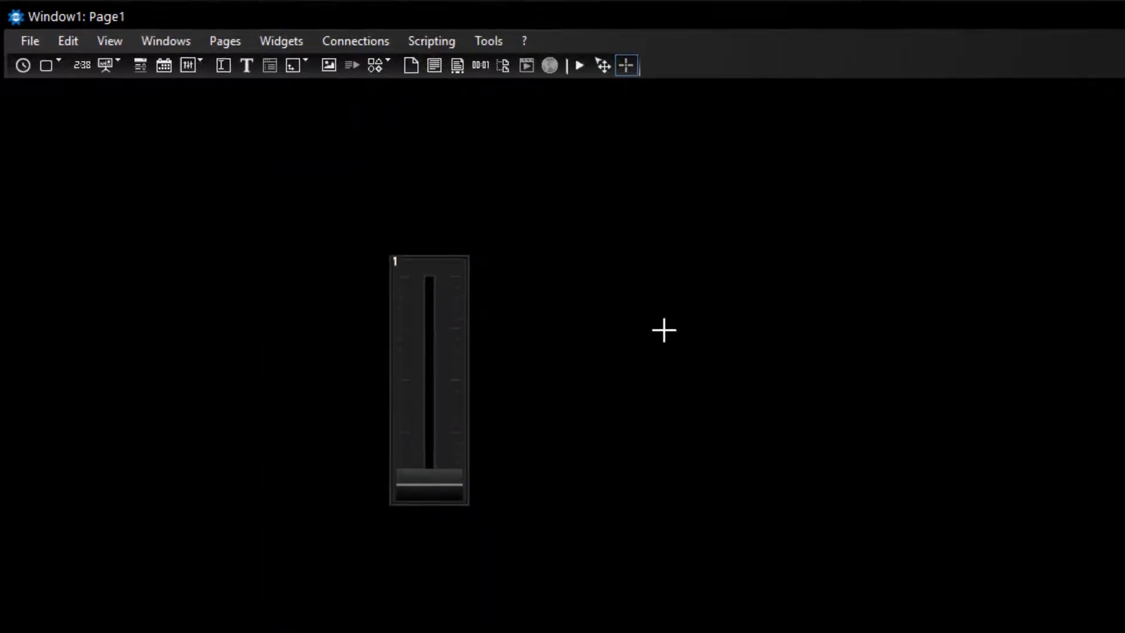
{"action": "double_click", "coordinate": [429, 379]}
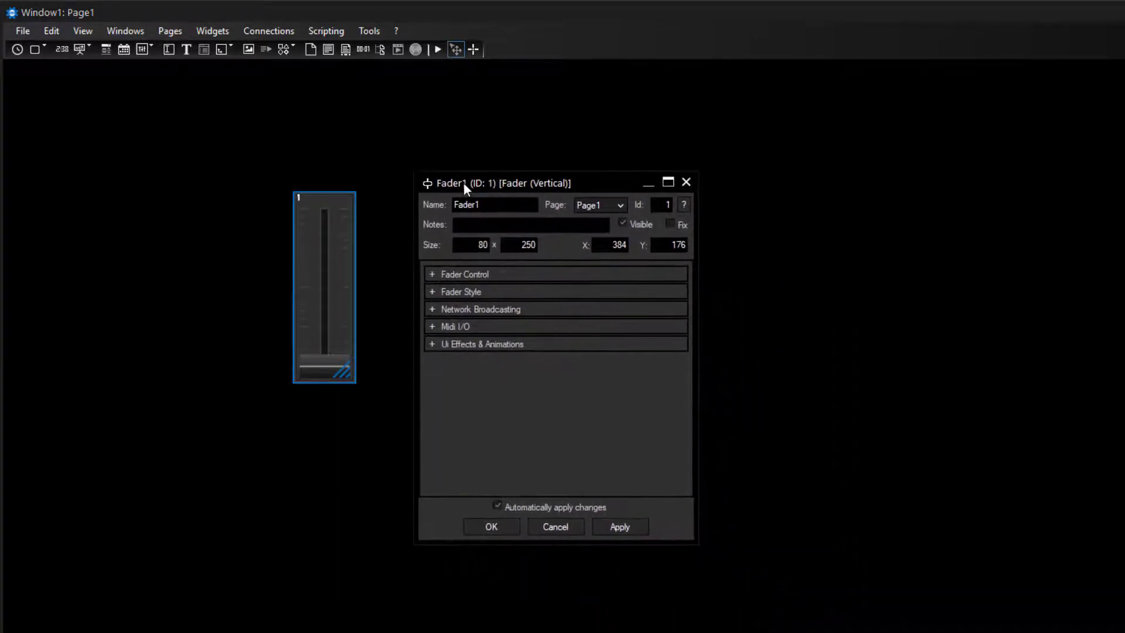
With Fader (Vertical) Properties shown, drag the fader's corner through several trial sizes
{"action": "right_click", "coordinate": [324, 287]}
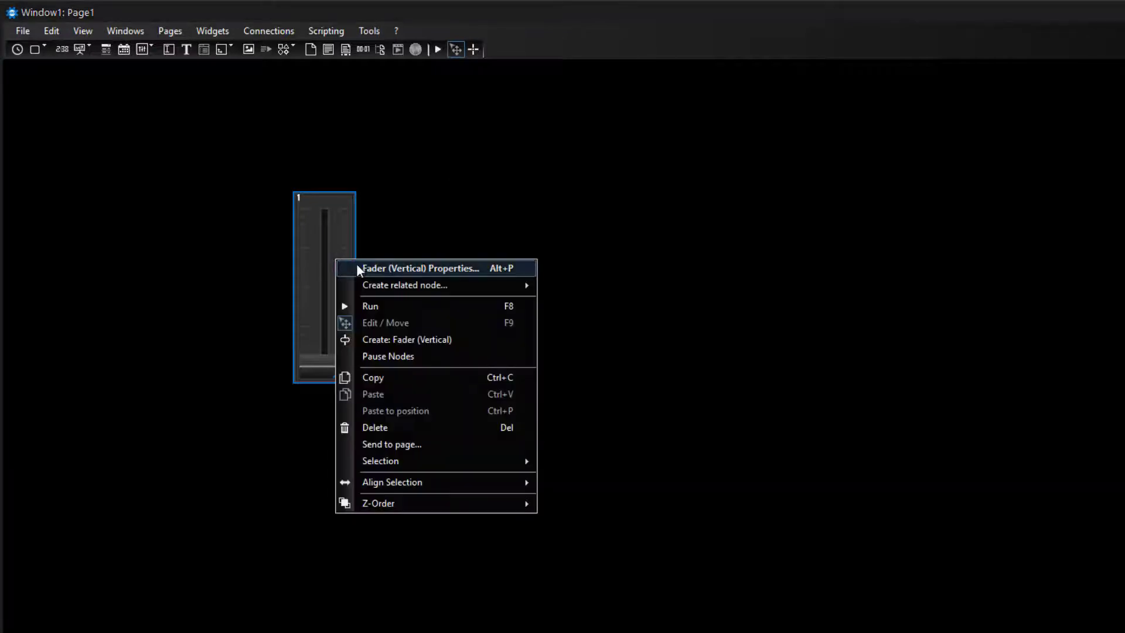
{"action": "left_click", "coordinate": [420, 267]}
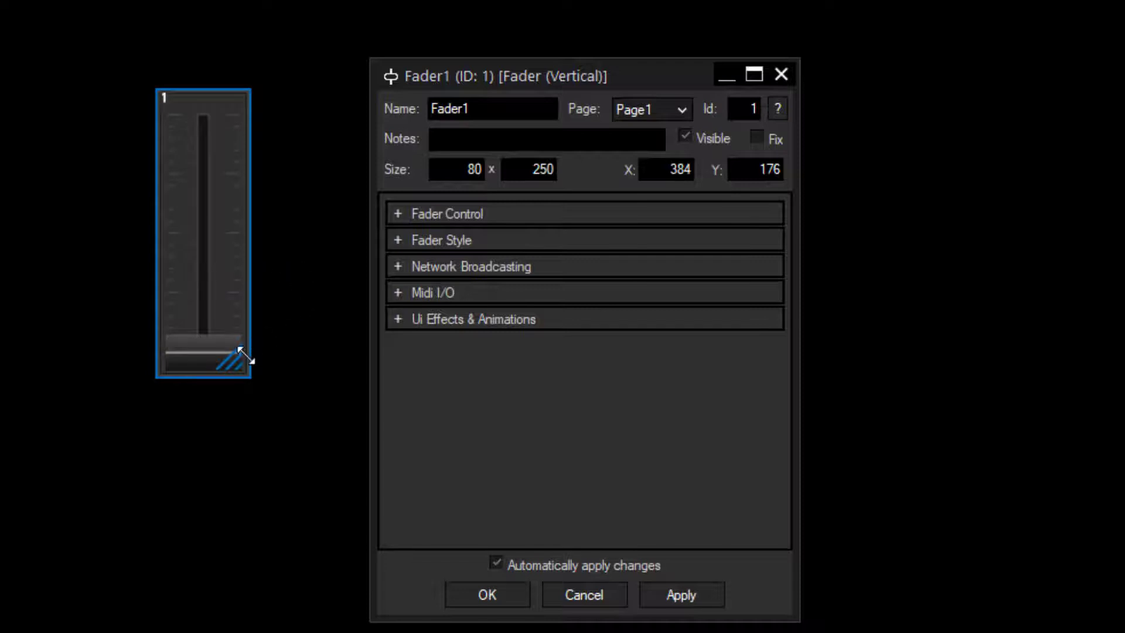
{"action": "left_click_drag", "start_coordinate": [240, 356], "coordinate": [269, 429]}
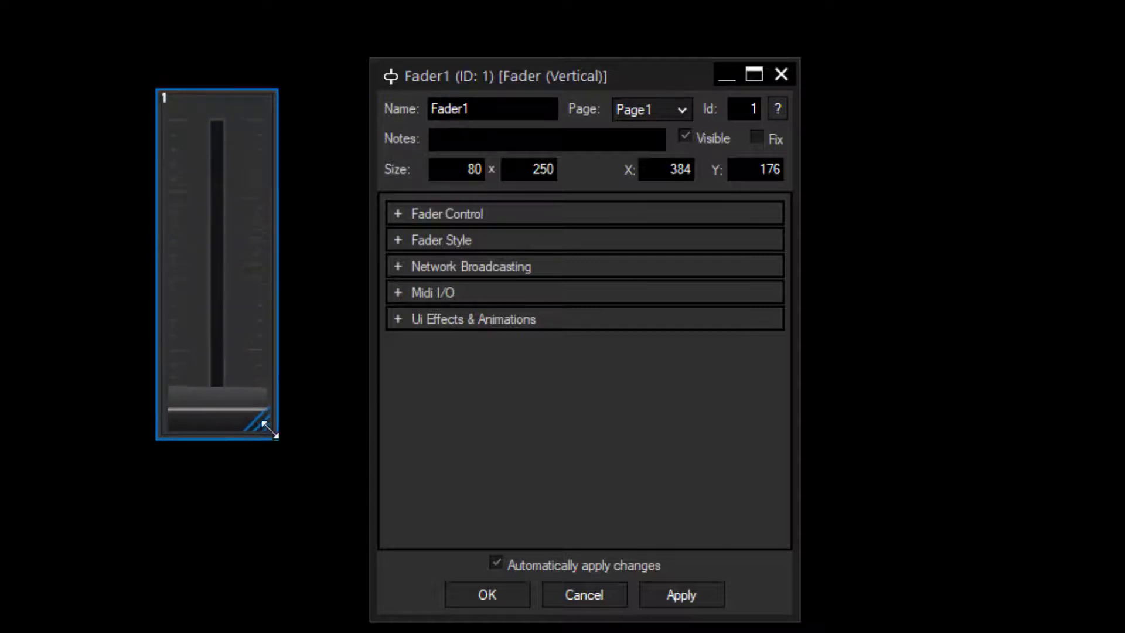
{"action": "left_click_drag", "start_coordinate": [269, 422], "coordinate": [295, 499]}
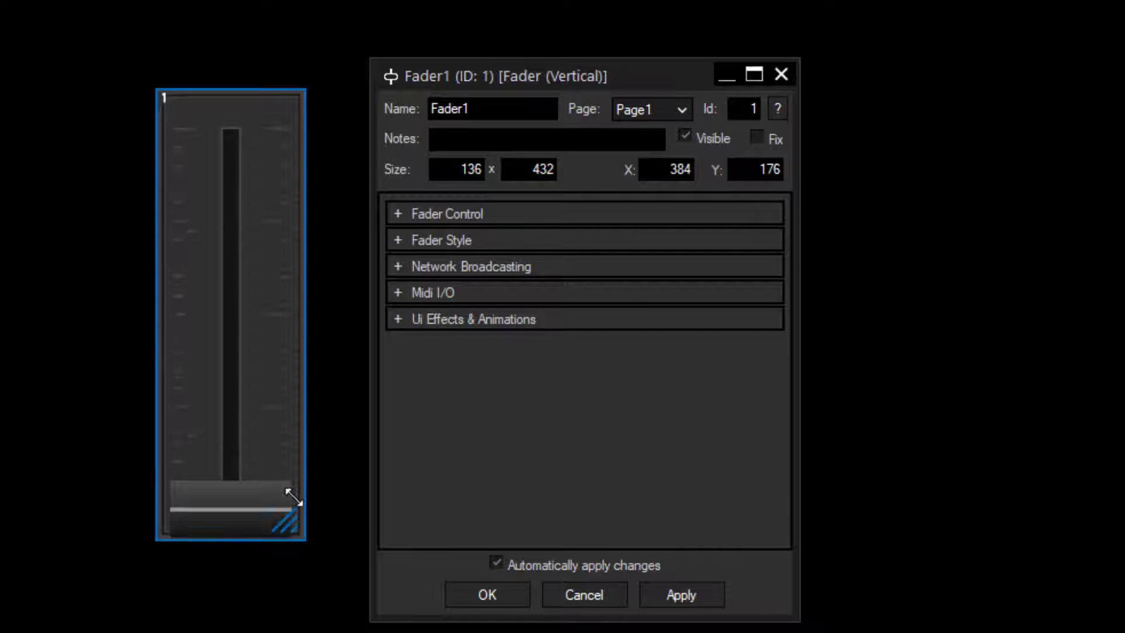
{"action": "left_click_drag", "start_coordinate": [291, 499], "coordinate": [233, 358]}
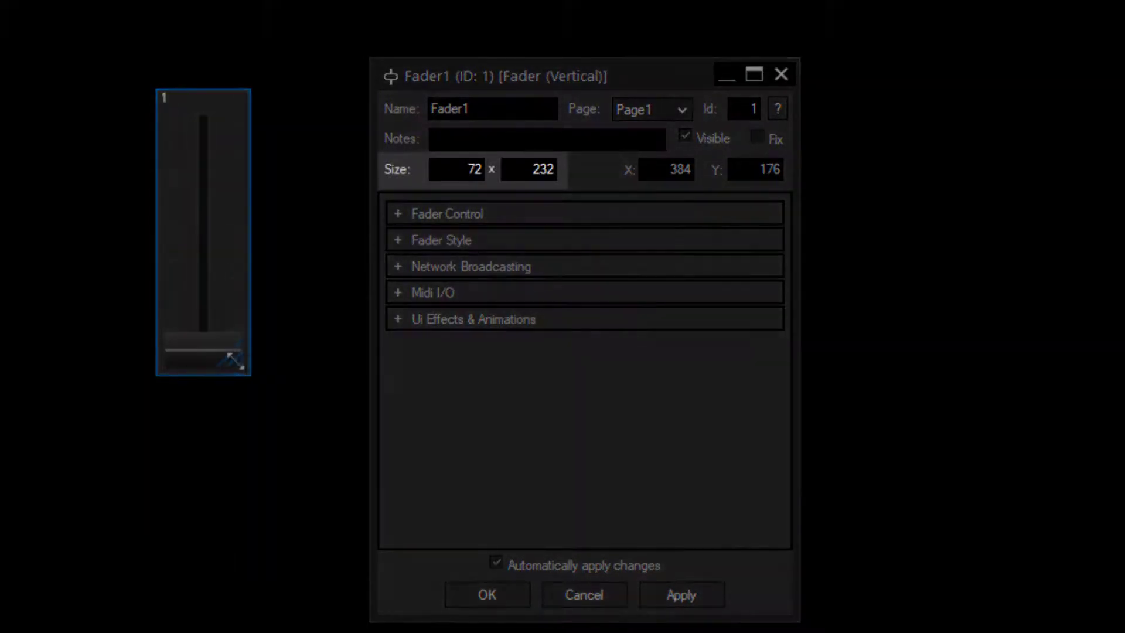
{"action": "left_click_drag", "start_coordinate": [233, 358], "coordinate": [270, 513]}
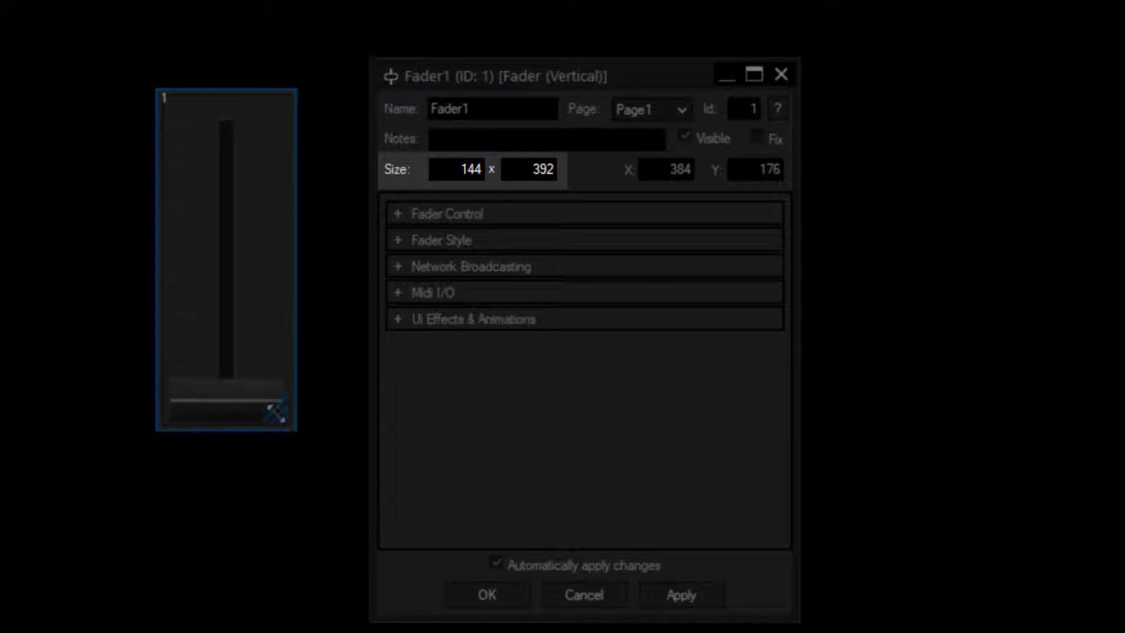
{"action": "left_click_drag", "start_coordinate": [281, 415], "coordinate": [298, 356]}
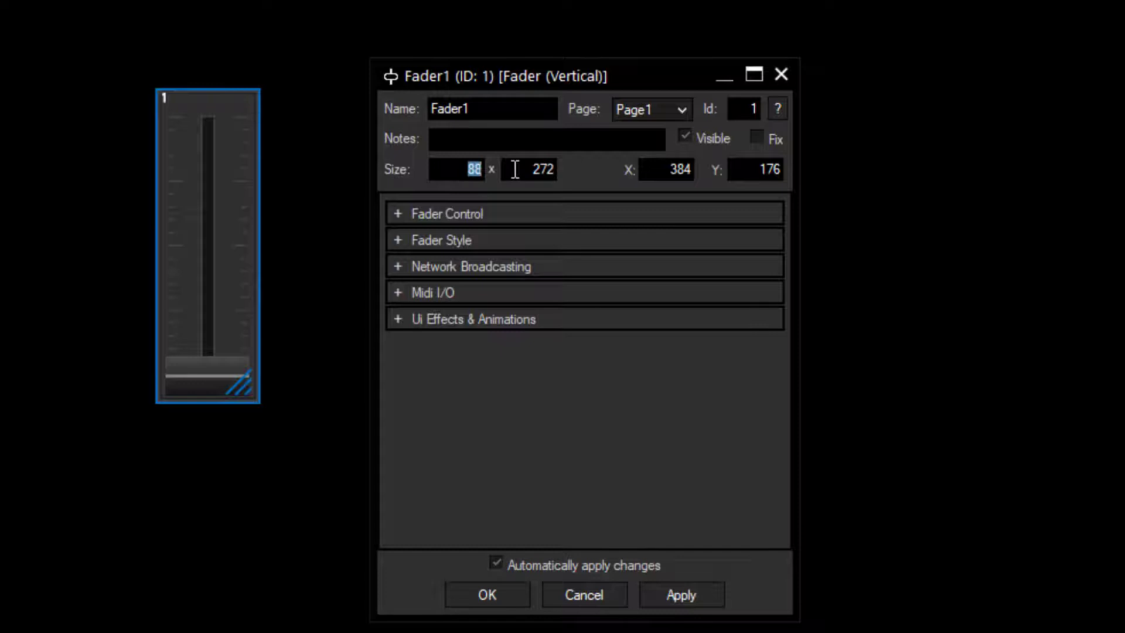
{"action": "mouse_move", "coordinate": [513, 323]}
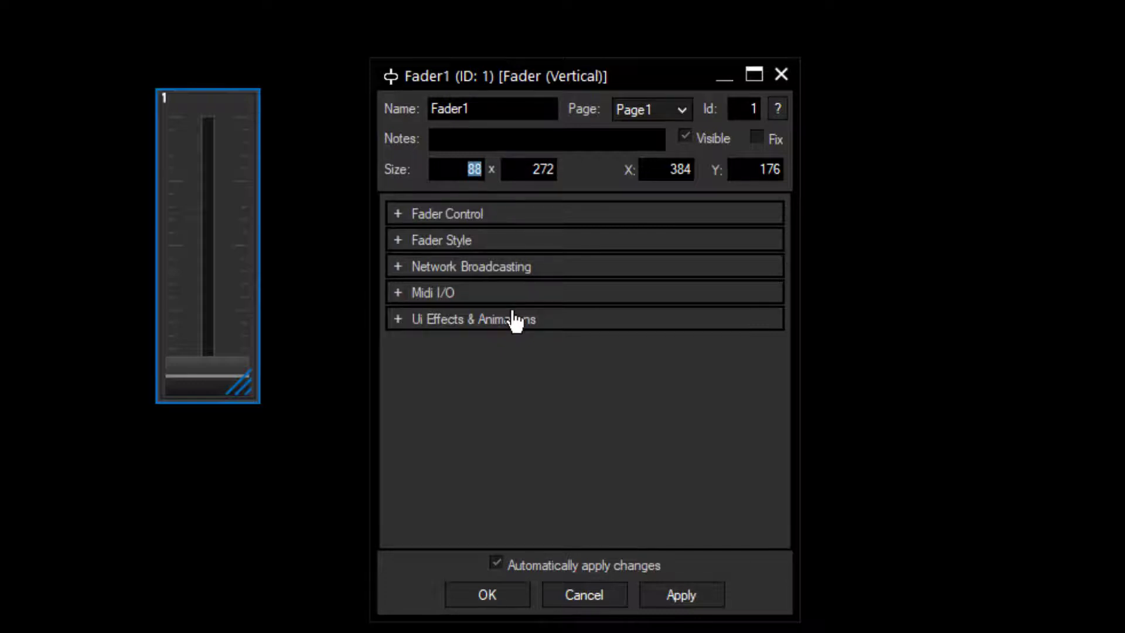
Enter a Size width of 100 for the fader, giving 100 by 272, and move to the height box
{"action": "type", "text": "100"}
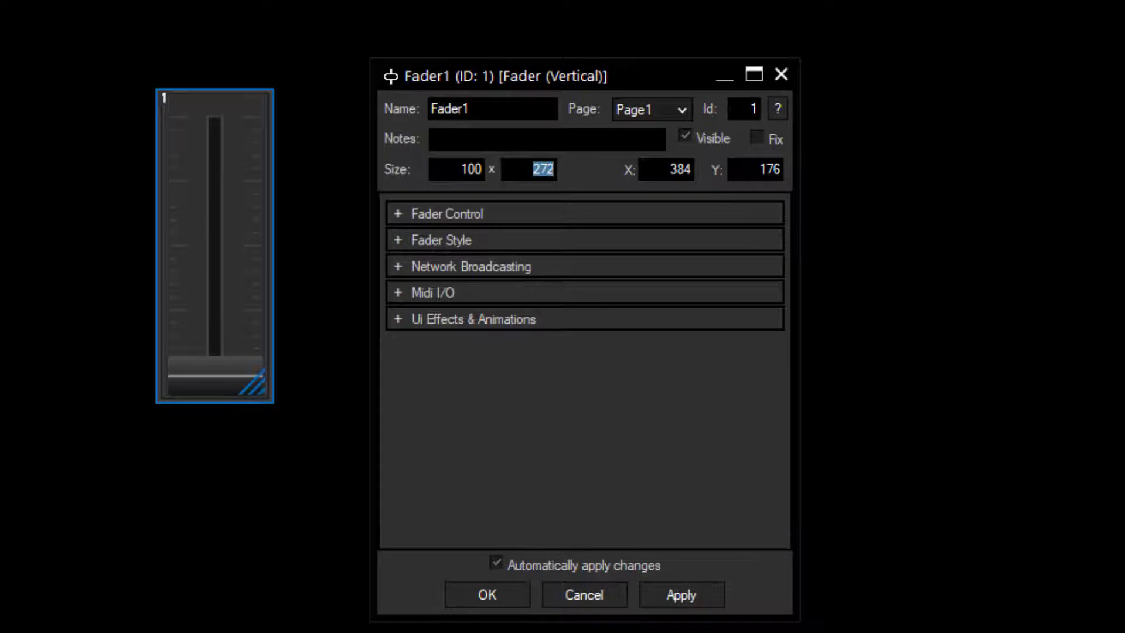
{"action": "left_click", "coordinate": [680, 595]}
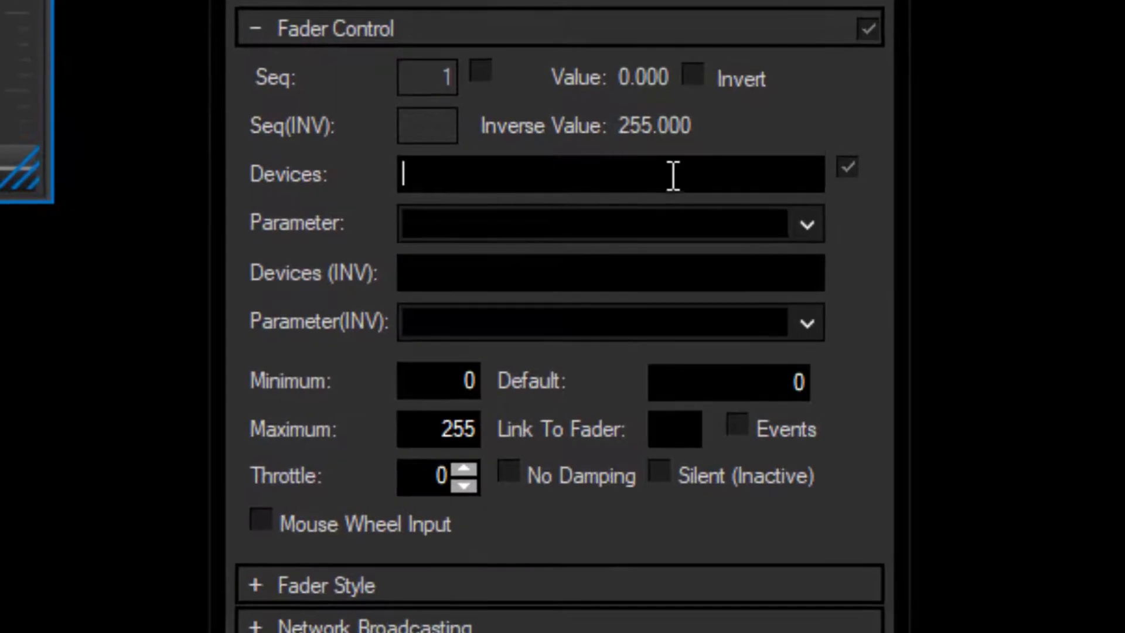
Enter device 2.1 and choose Opacity as the fader's controlled parameter
{"action": "type", "text": "2"}
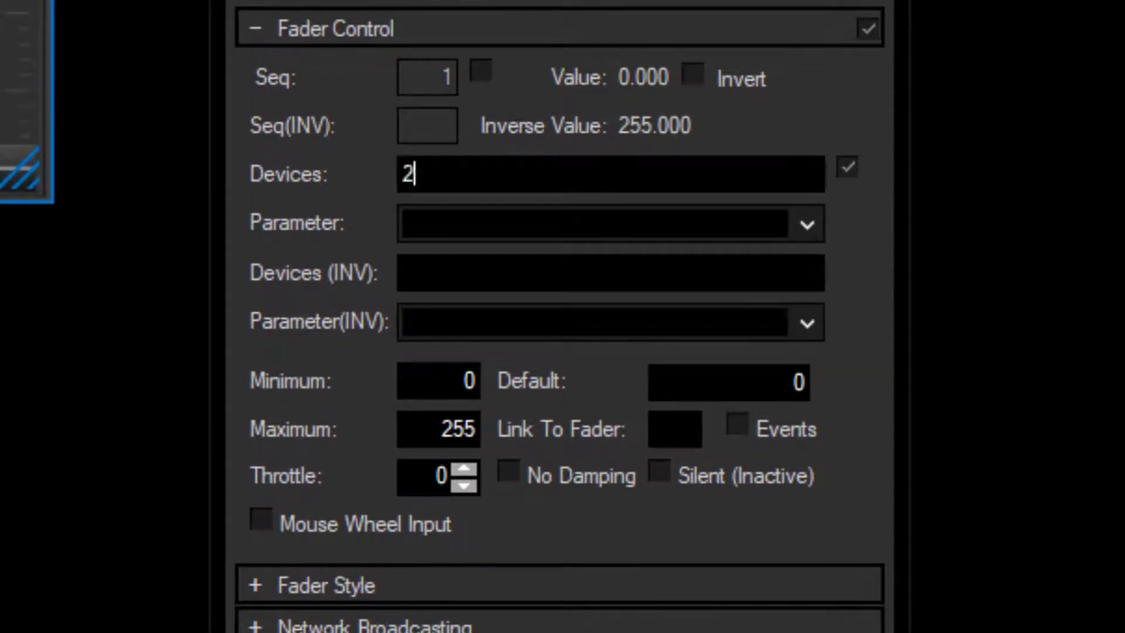
{"action": "type", "text": ".1"}
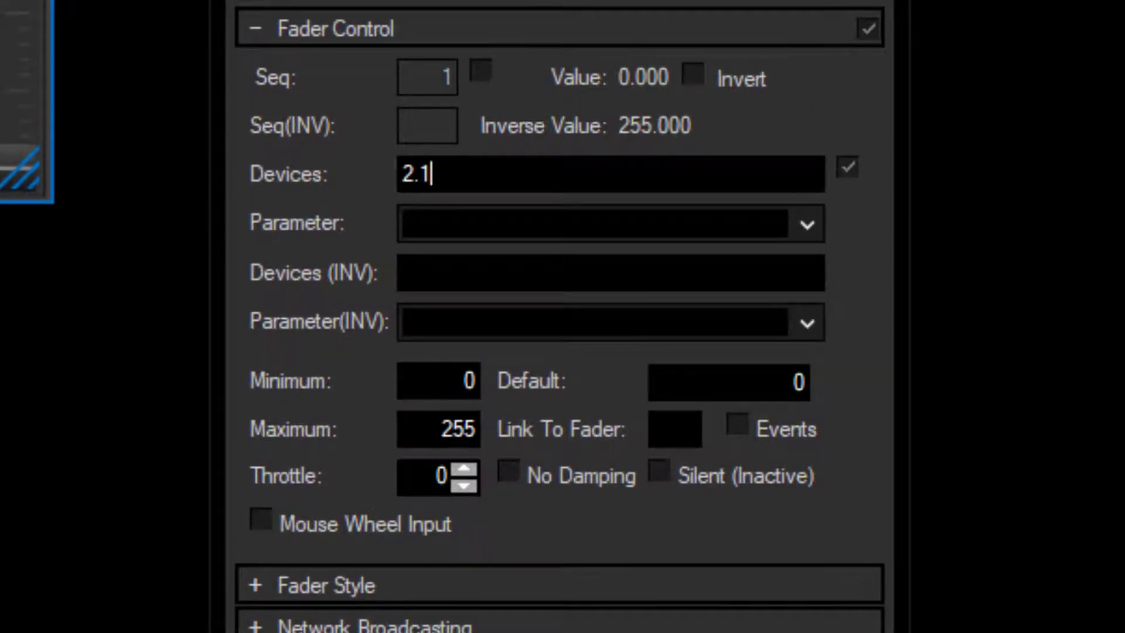
{"action": "left_click", "coordinate": [806, 224]}
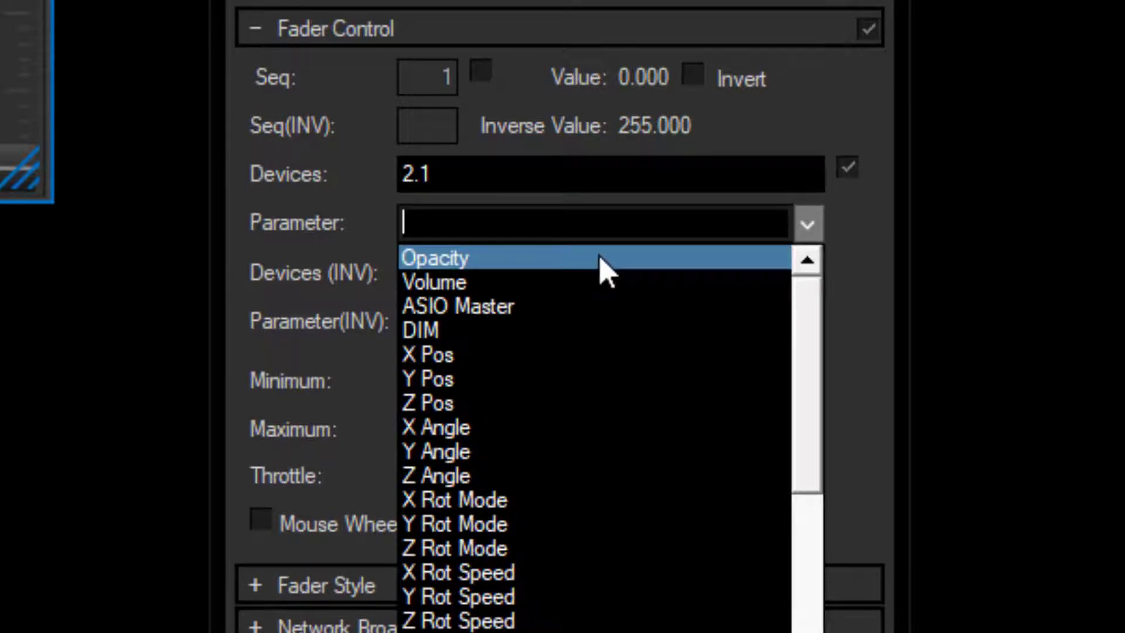
{"action": "left_click", "coordinate": [435, 258]}
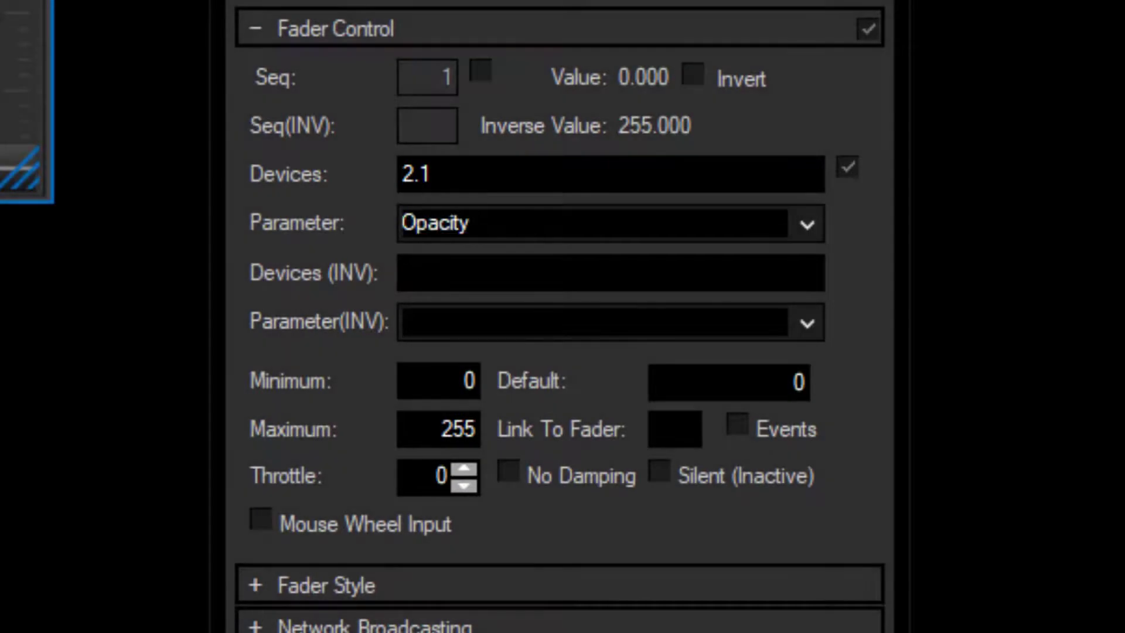
{"action": "mouse_move", "coordinate": [862, 327]}
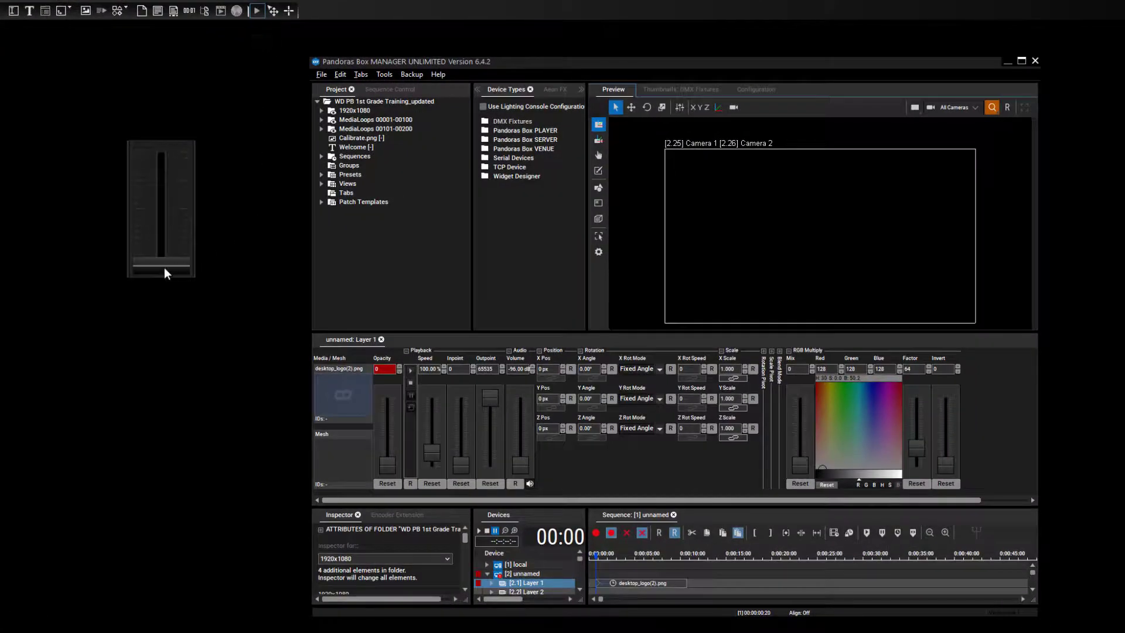
Drag the fader up and back down to watch layer 1's opacity follow it
{"action": "left_click_drag", "start_coordinate": [164, 270], "coordinate": [165, 151]}
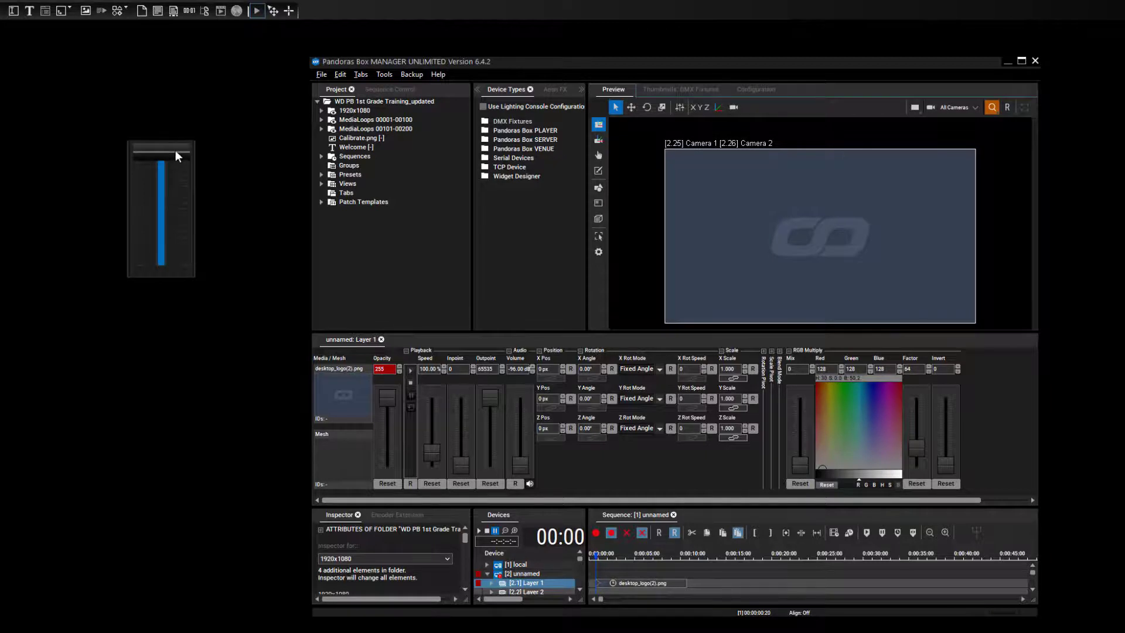
{"action": "left_click_drag", "start_coordinate": [162, 158], "coordinate": [161, 270]}
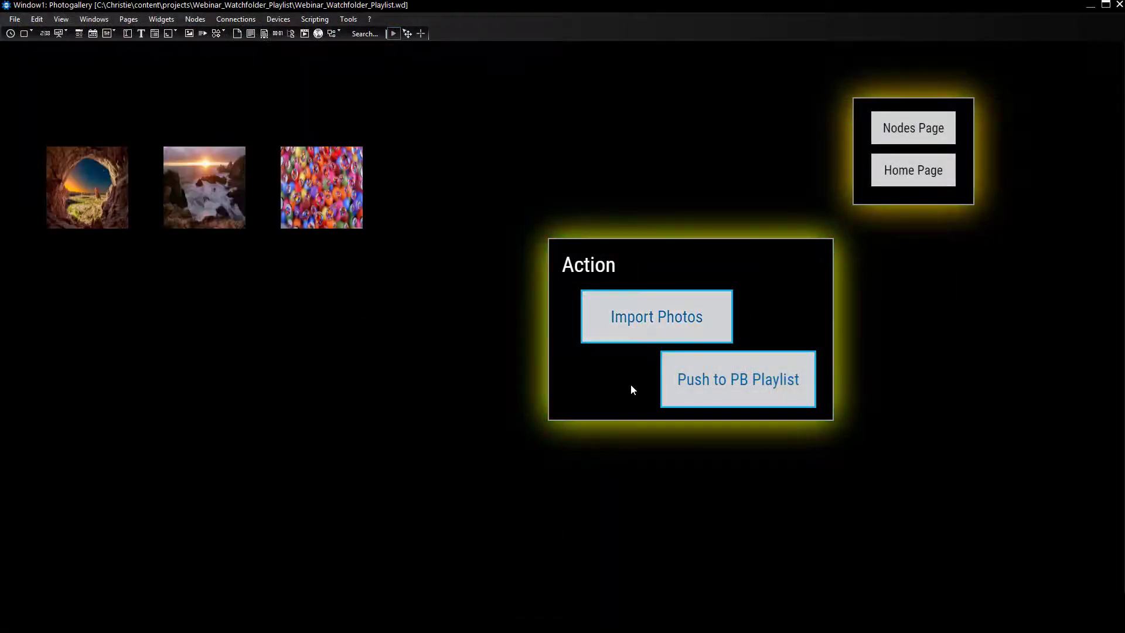
Import the photos so the gallery page fills with thumbnails
{"action": "left_click", "coordinate": [656, 316]}
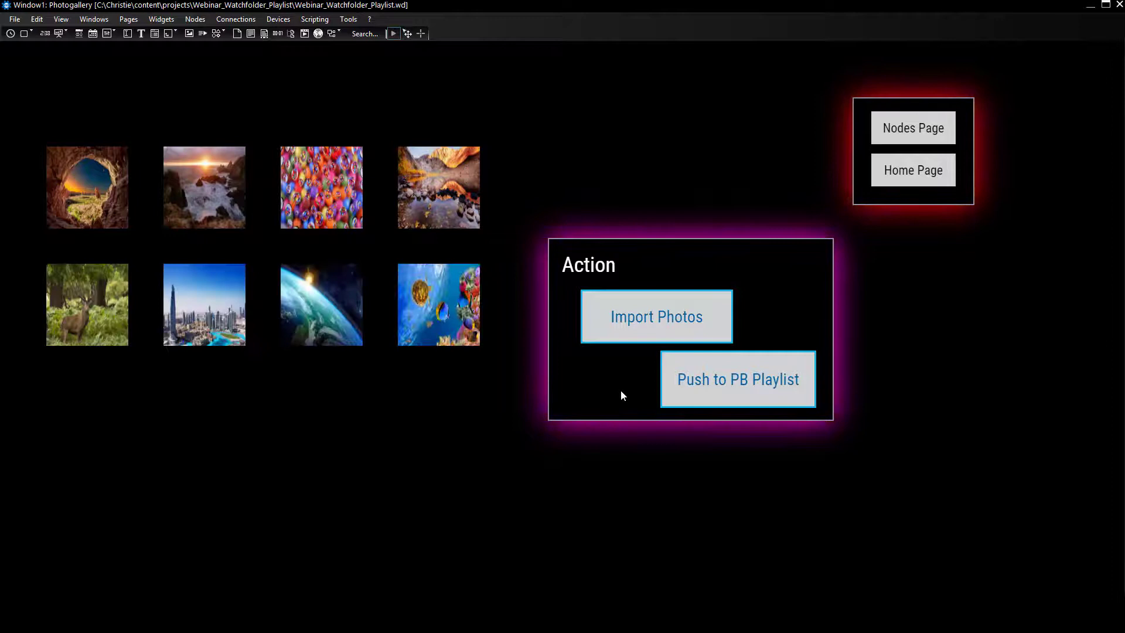
{"action": "left_click", "coordinate": [656, 317]}
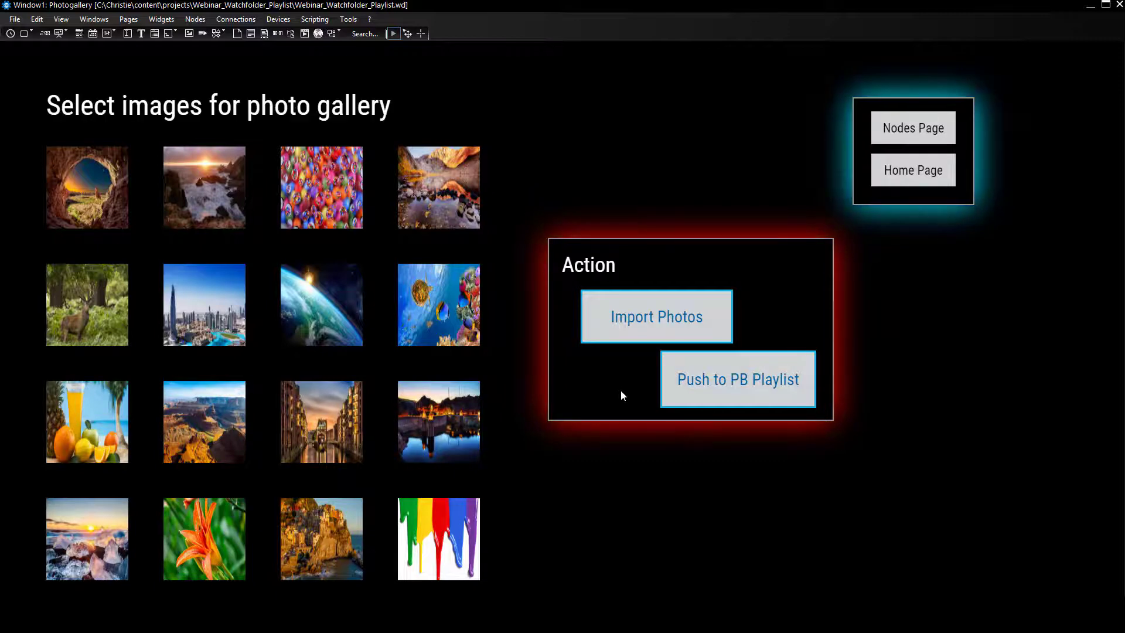
{"action": "scroll", "scroll_direction": "down", "scroll_amount": 3}
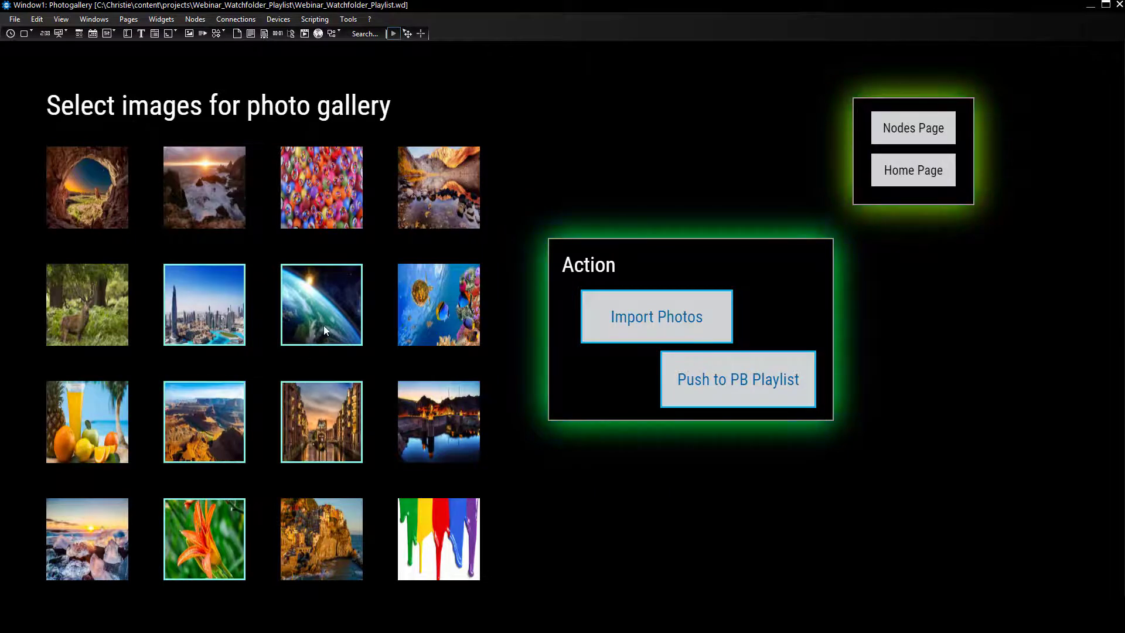
Inspect the city skyline thumbnail's CustomScript properties and preview its Design\Border style output
{"action": "right_click", "coordinate": [204, 305]}
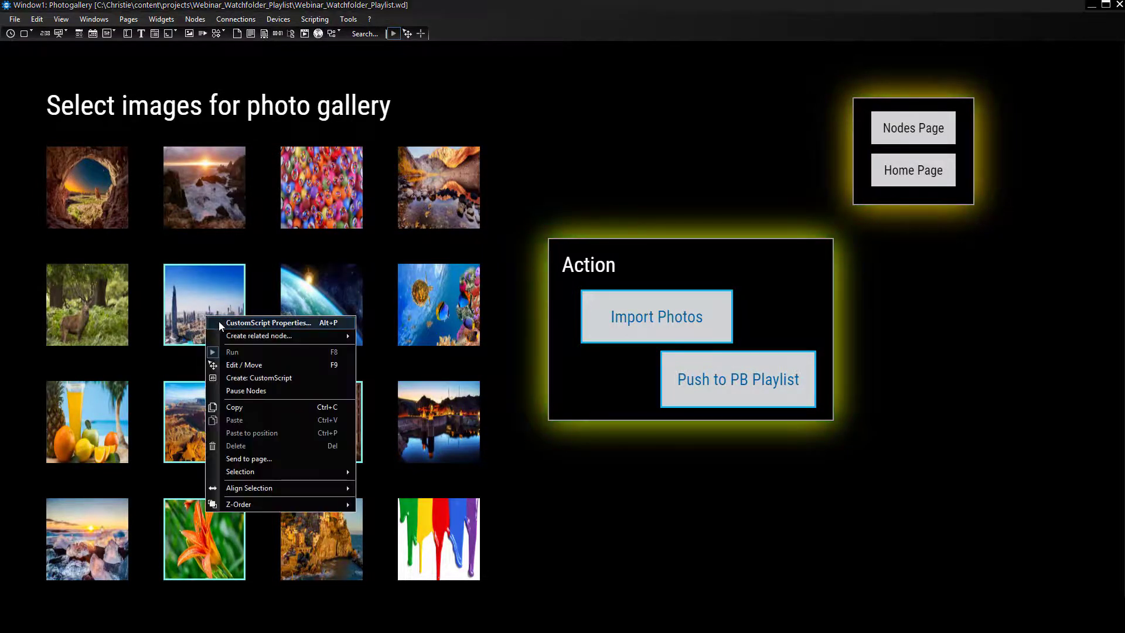
{"action": "left_click", "coordinate": [267, 323]}
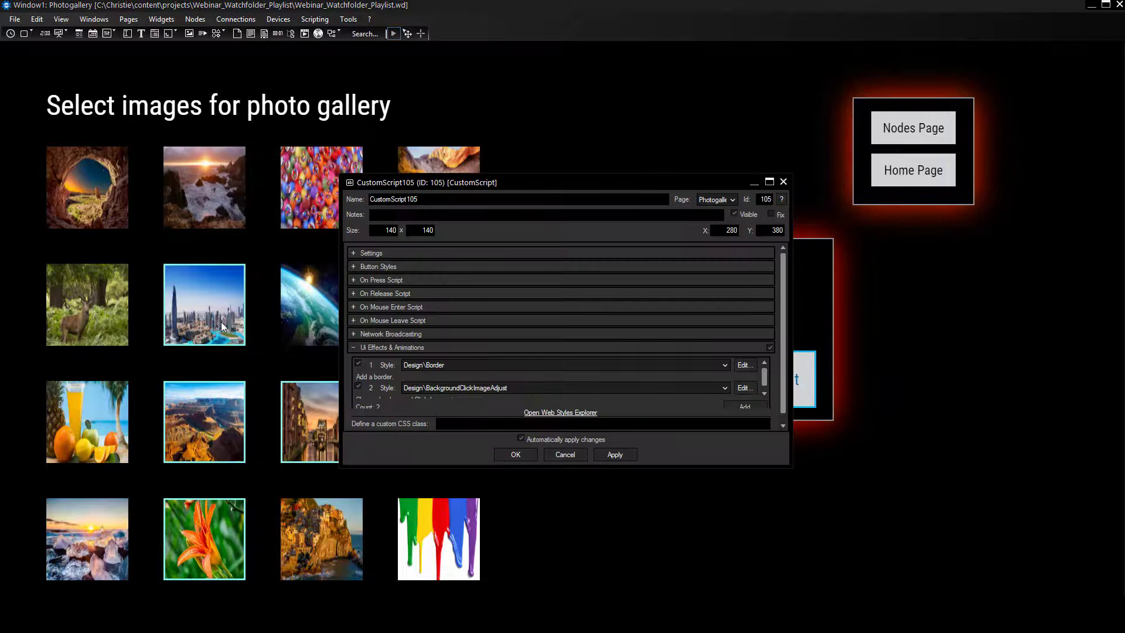
{"action": "left_click", "coordinate": [744, 364]}
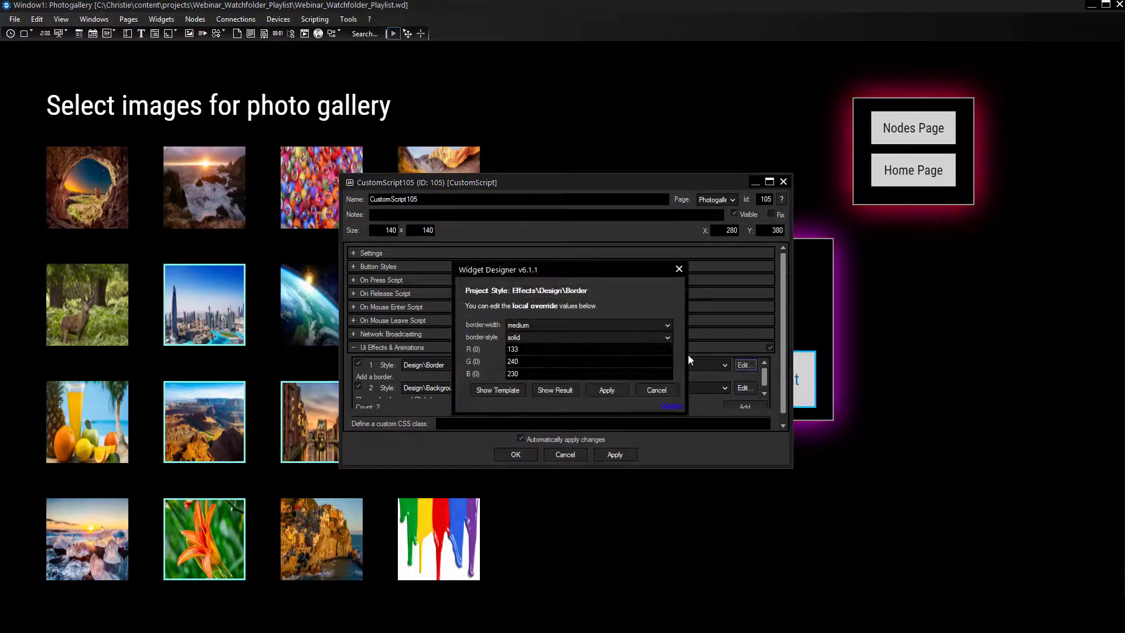
{"action": "left_click", "coordinate": [555, 389]}
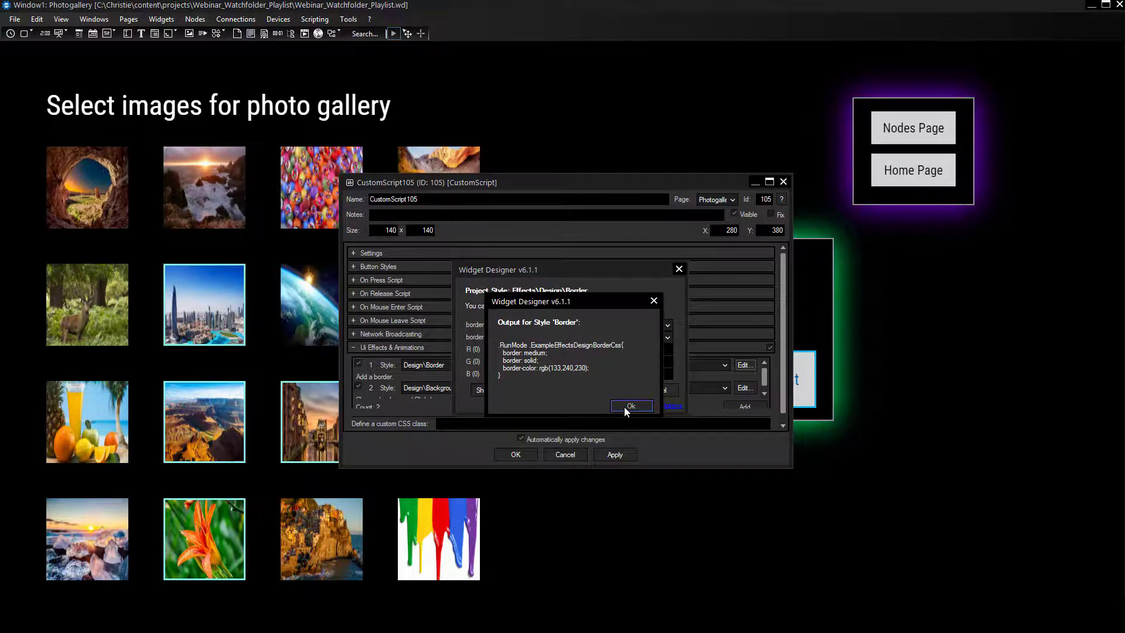
{"action": "left_click", "coordinate": [631, 407]}
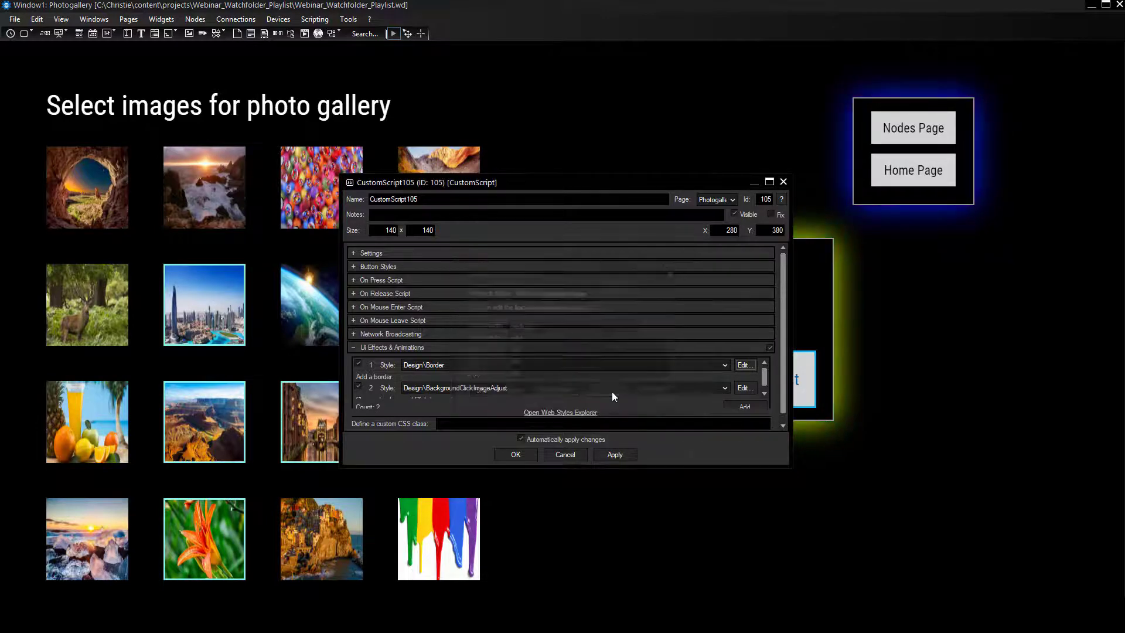
{"action": "left_click", "coordinate": [516, 454]}
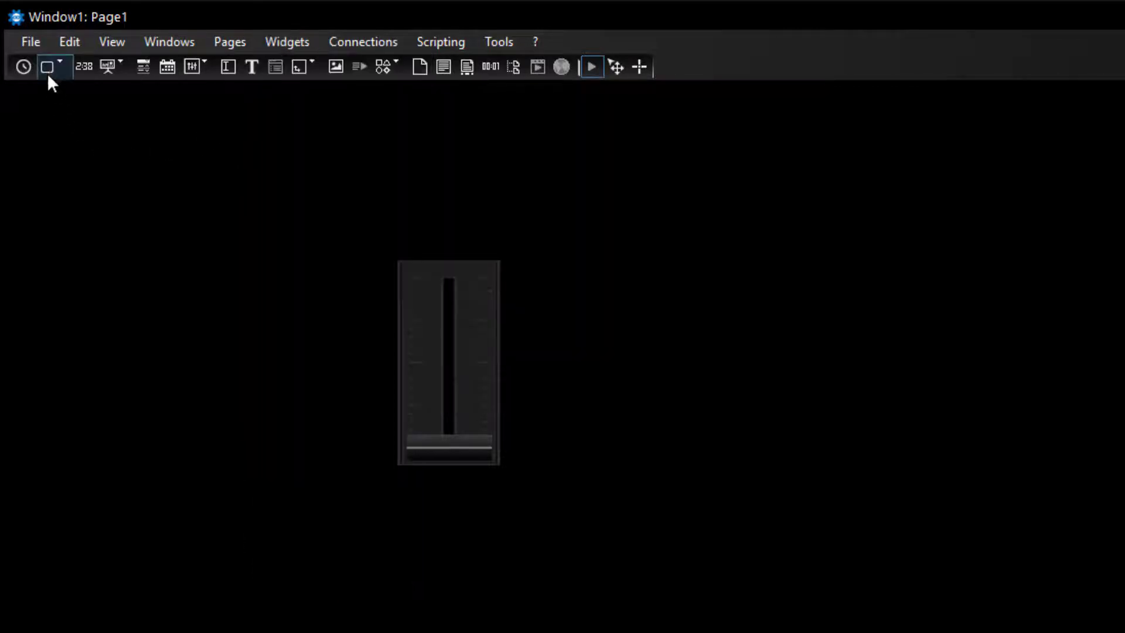
Switch back to Window1: Page1 holding only the fader
{"action": "left_click", "coordinate": [47, 65]}
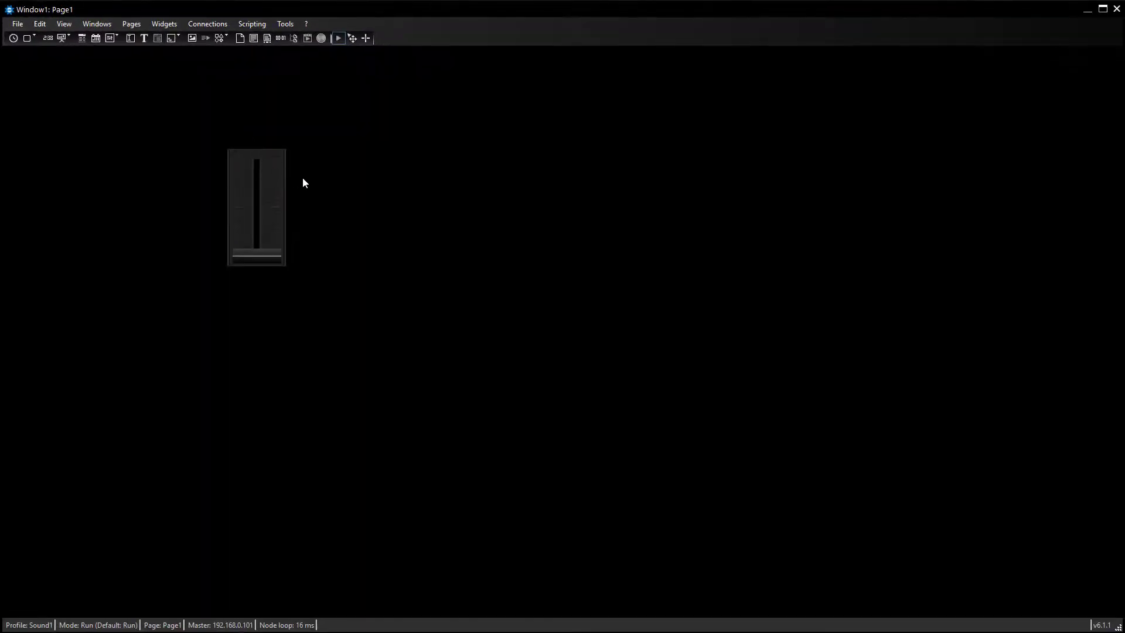
Add CustomScript buttons via Widgets > Buttons, then delete the extra CS4 button
{"action": "right_click", "coordinate": [303, 183]}
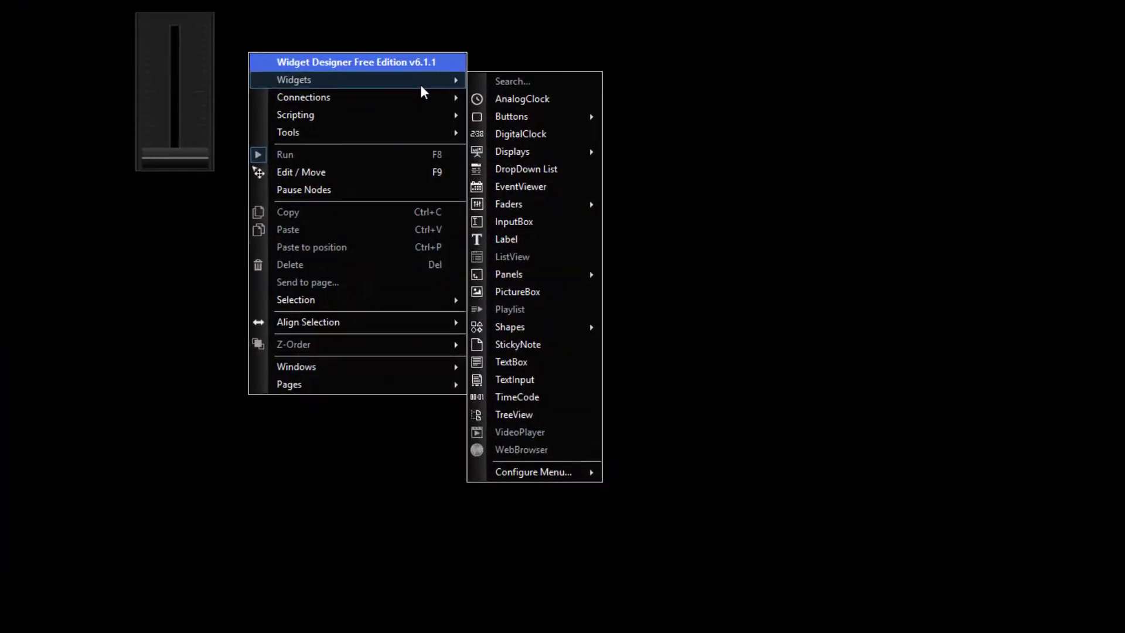
{"action": "mouse_move", "coordinate": [513, 116]}
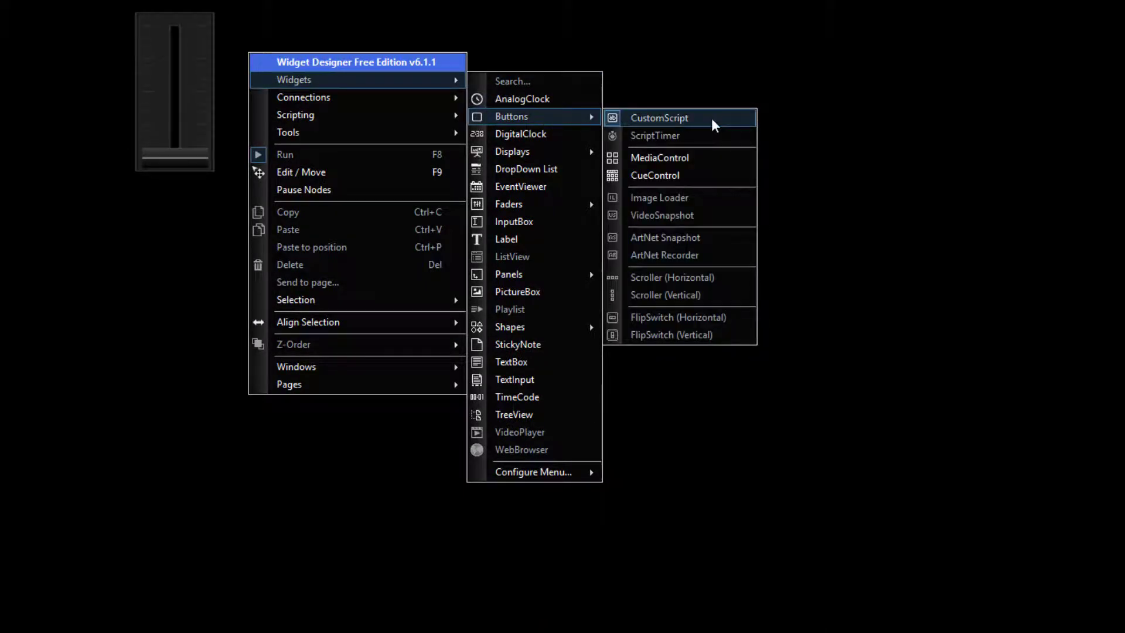
{"action": "left_click", "coordinate": [657, 118]}
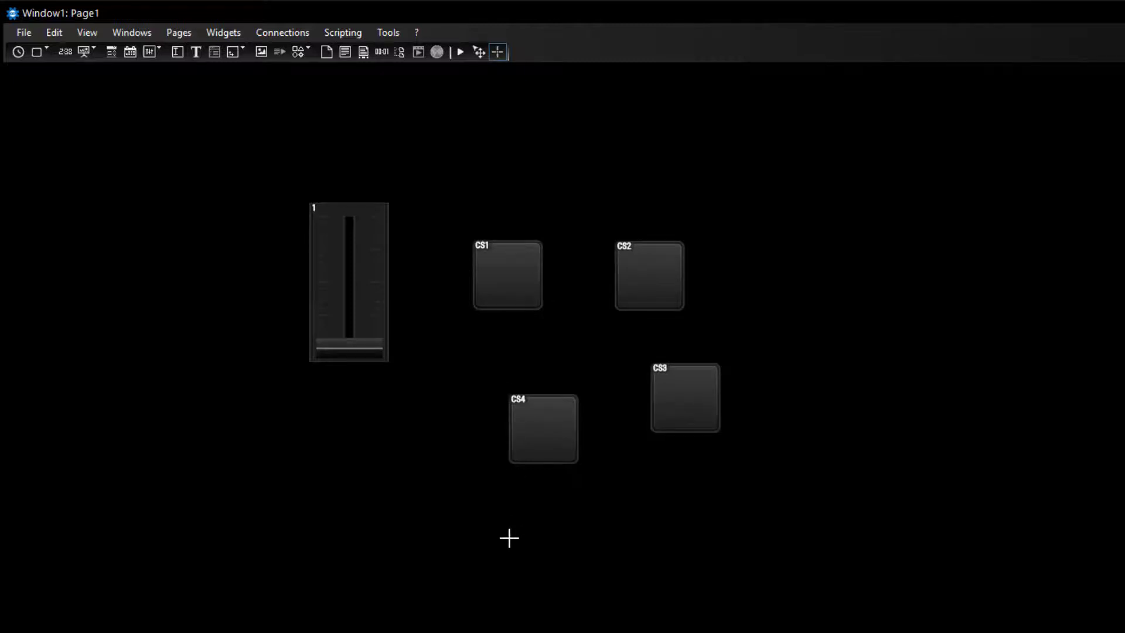
{"action": "mouse_move", "coordinate": [490, 105]}
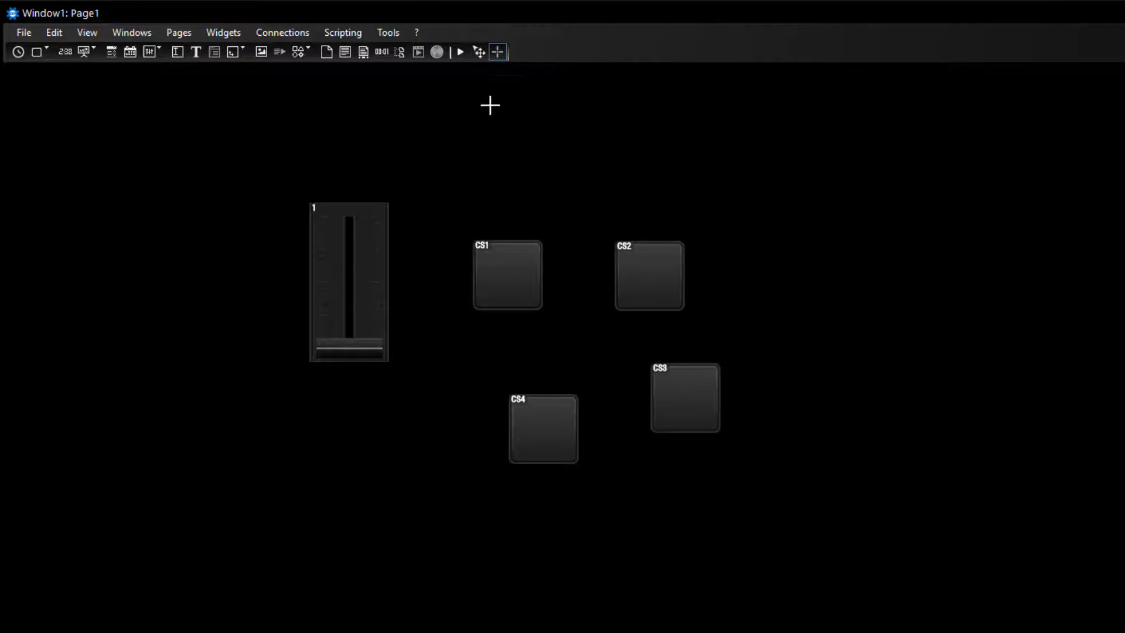
{"action": "left_click", "coordinate": [478, 51]}
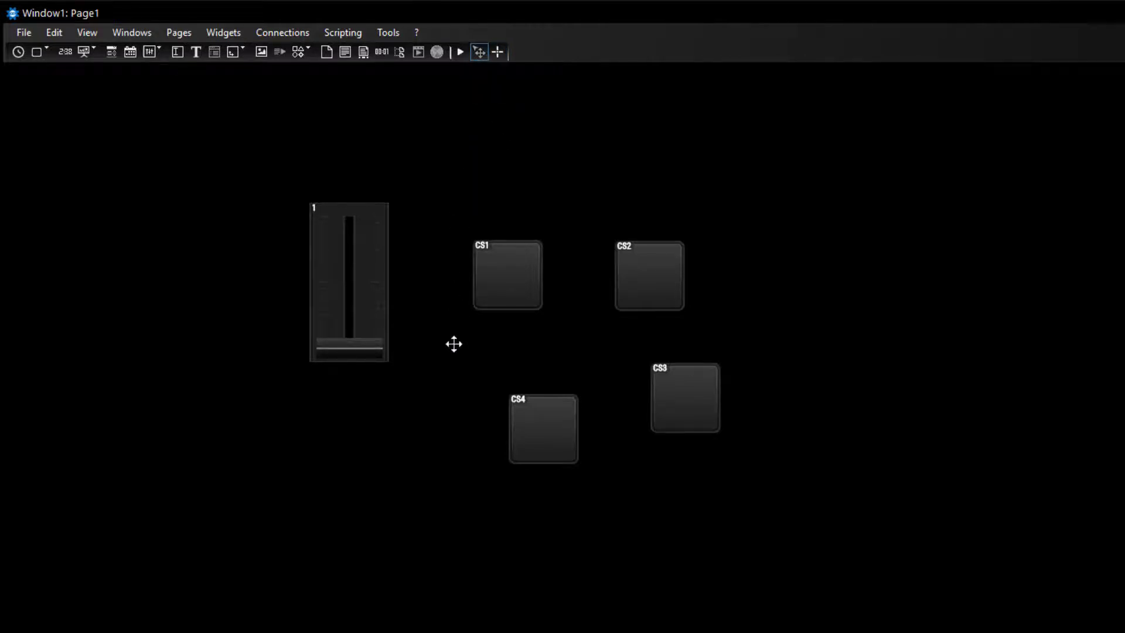
{"action": "left_click", "coordinate": [649, 276]}
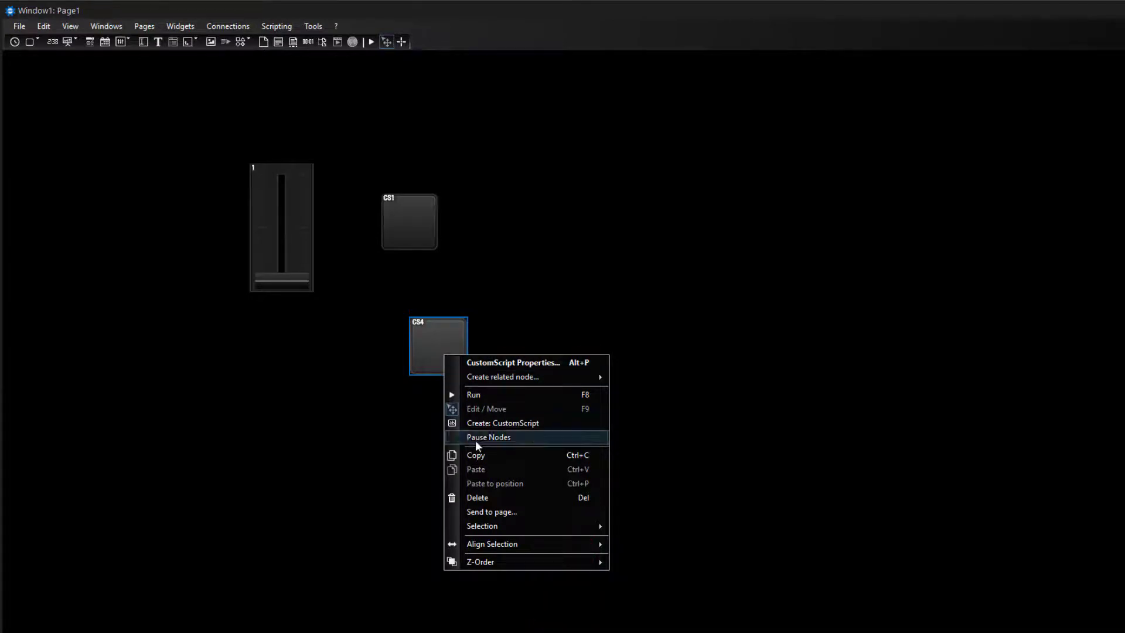
{"action": "left_click", "coordinate": [512, 363]}
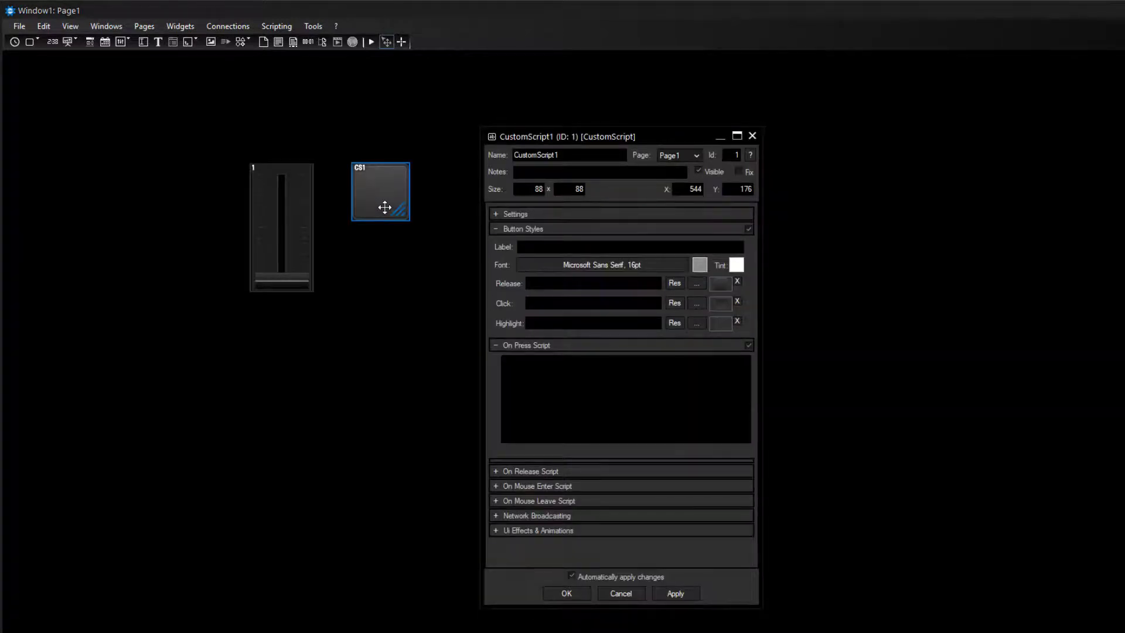
{"action": "mouse_move", "coordinate": [531, 147]}
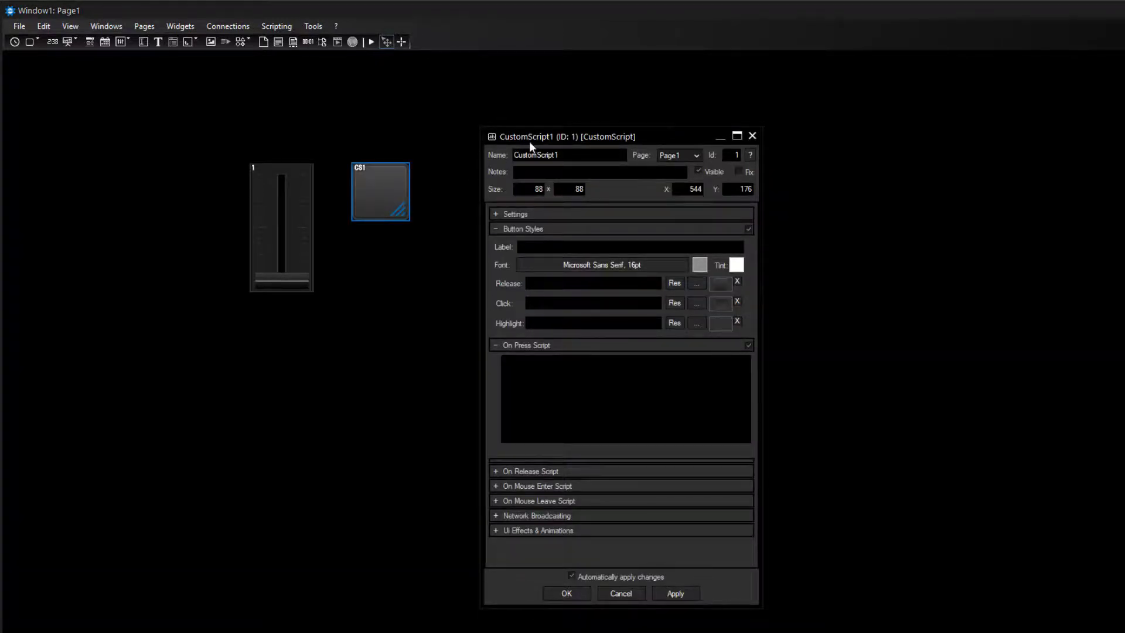
{"action": "left_click_drag", "start_coordinate": [530, 136], "coordinate": [474, 136]}
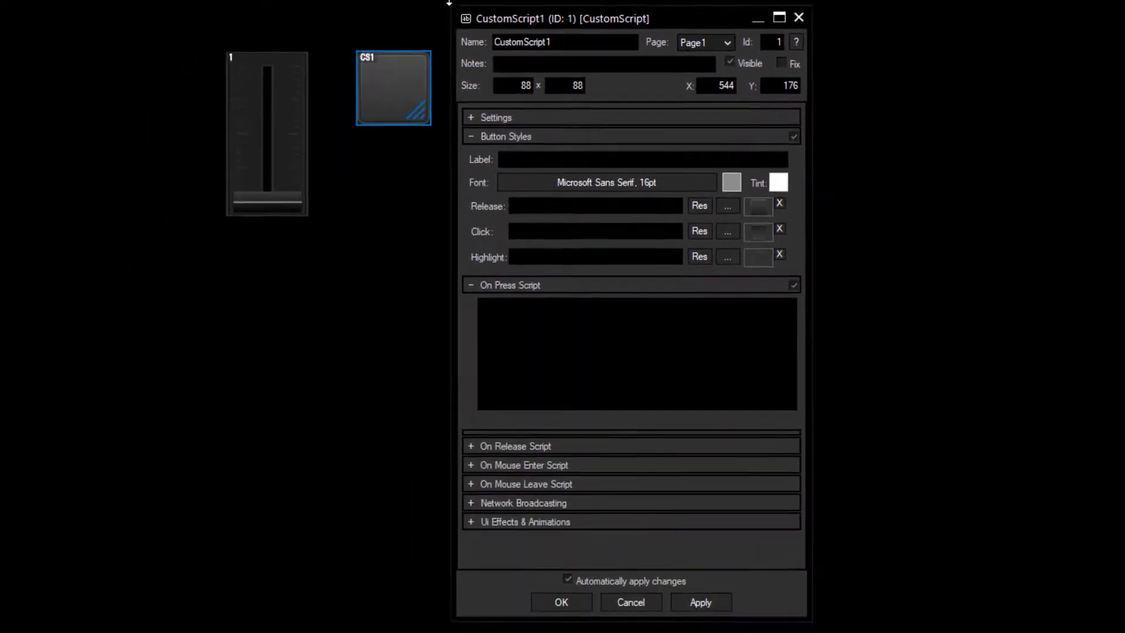
{"action": "left_click", "coordinate": [472, 117]}
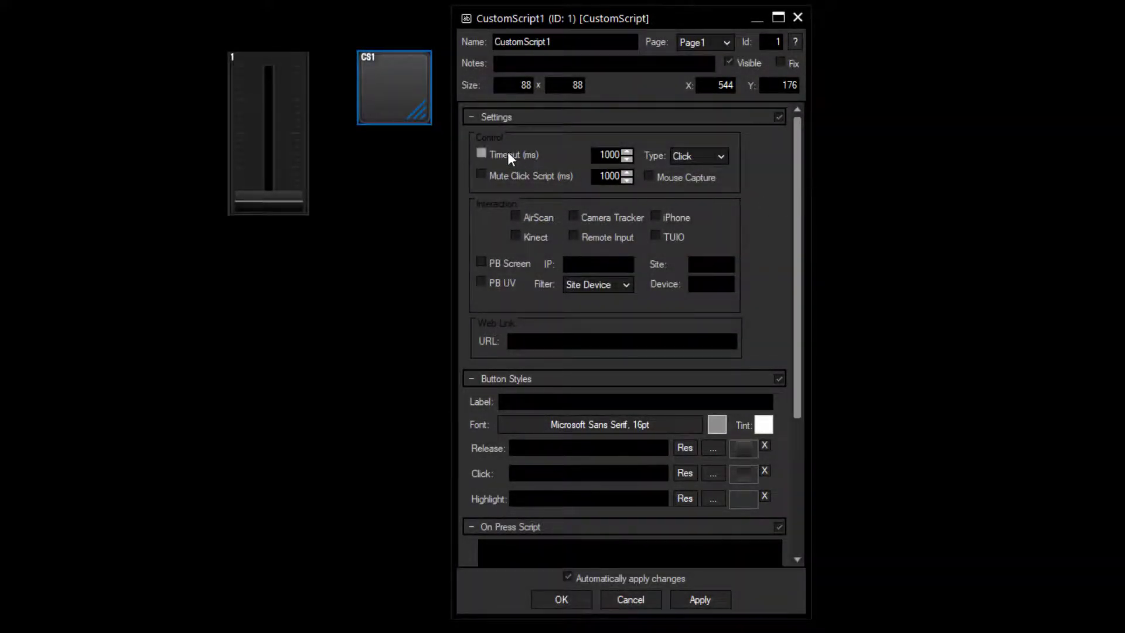
{"action": "left_click", "coordinate": [471, 116]}
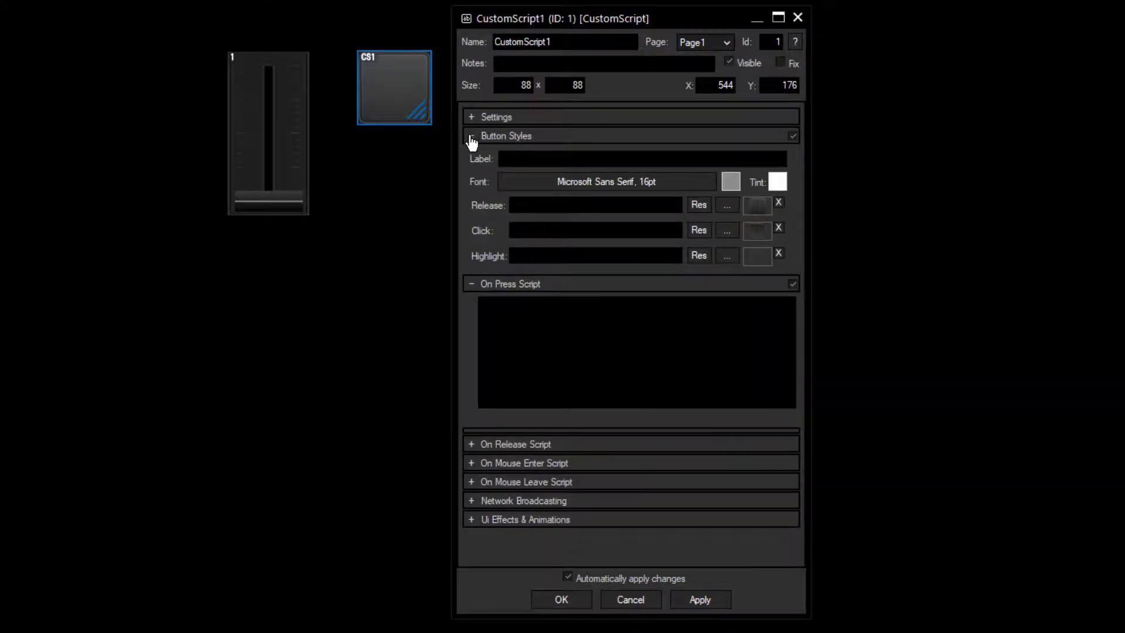
Collapse Button Styles and expand the release, mouse-enter and mouse-leave script areas
{"action": "left_click", "coordinate": [473, 136]}
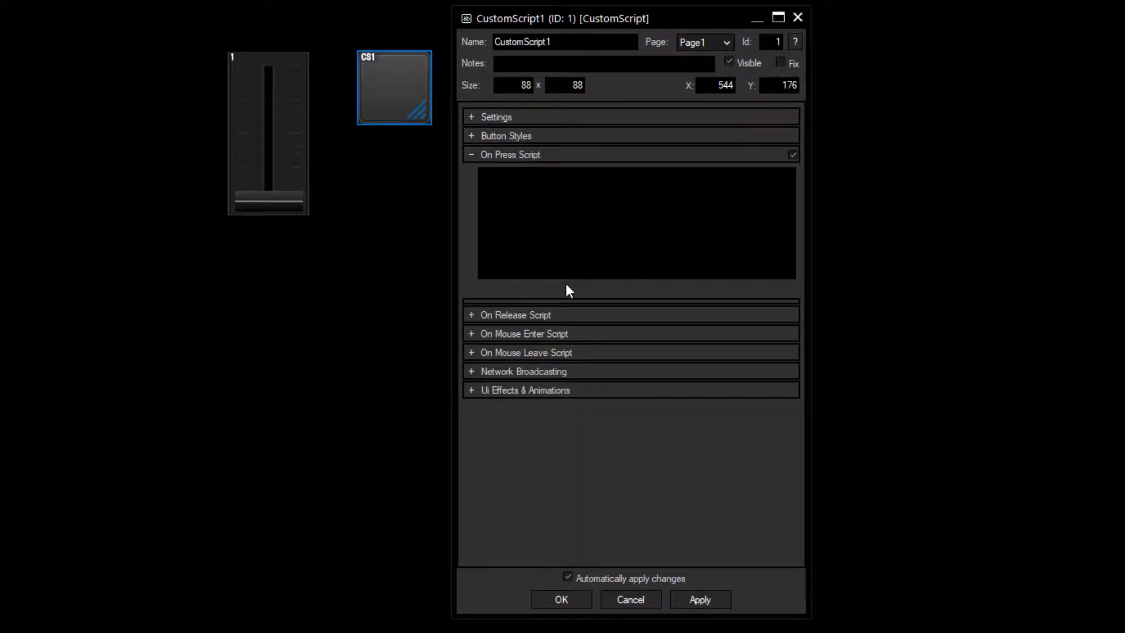
{"action": "left_click", "coordinate": [473, 314]}
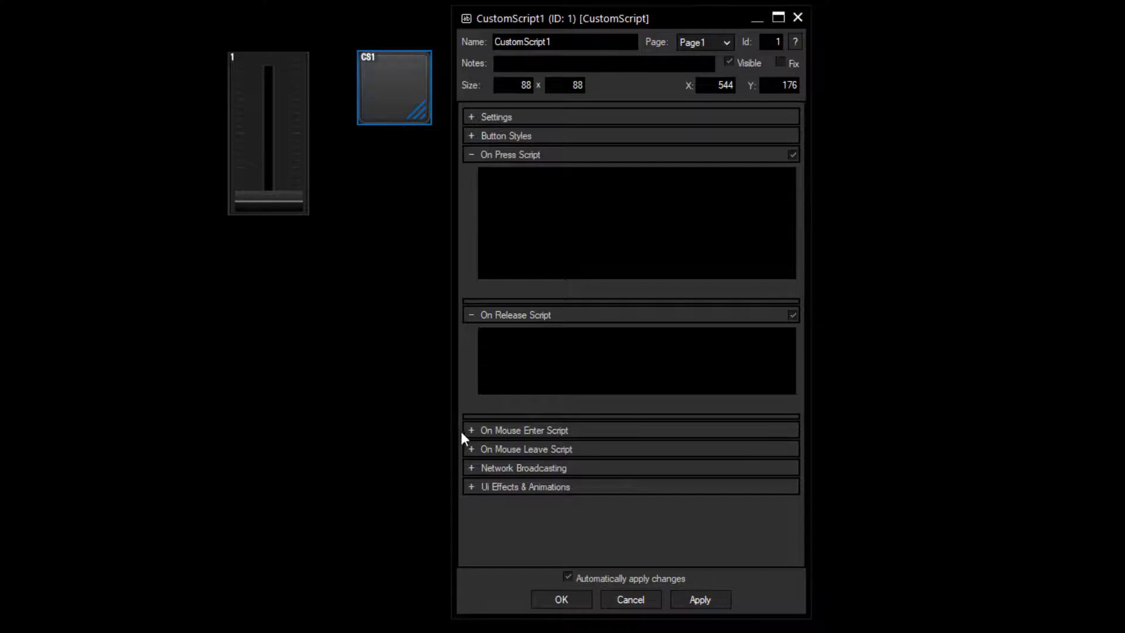
{"action": "scroll", "scroll_direction": "down", "scroll_amount": 3}
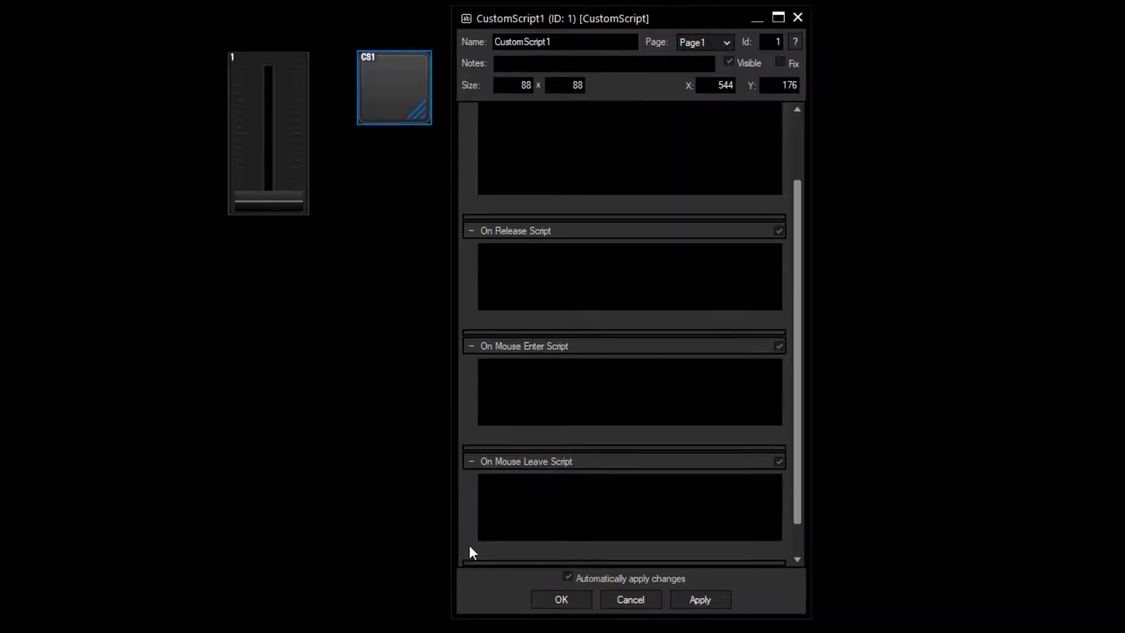
{"action": "scroll", "scroll_direction": "down", "scroll_amount": 3}
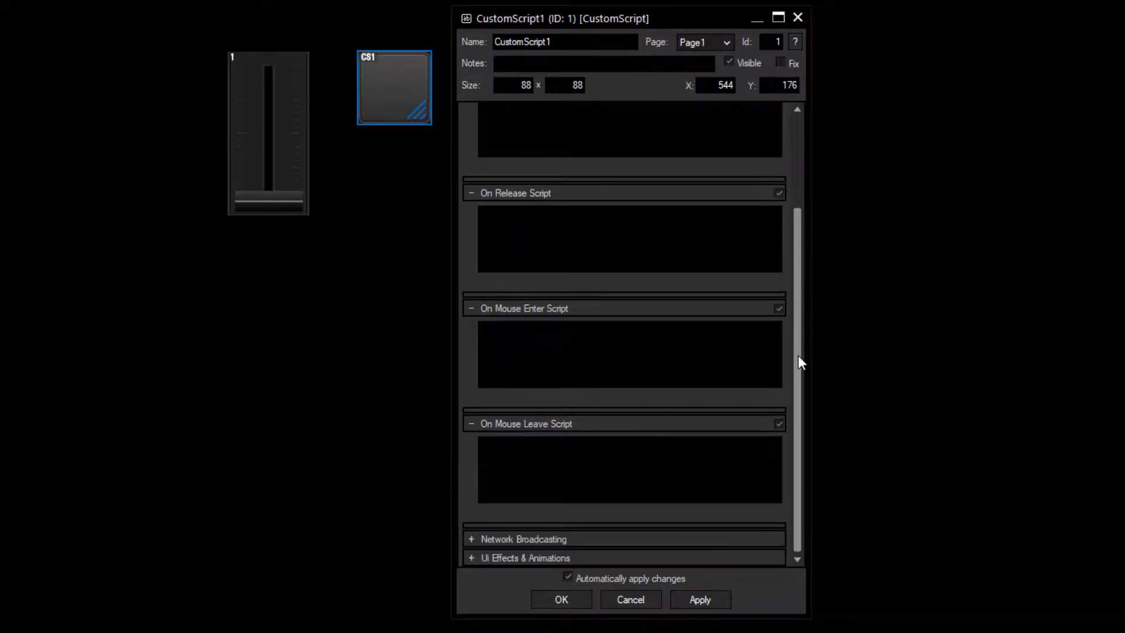
{"action": "mouse_move", "coordinate": [949, 360]}
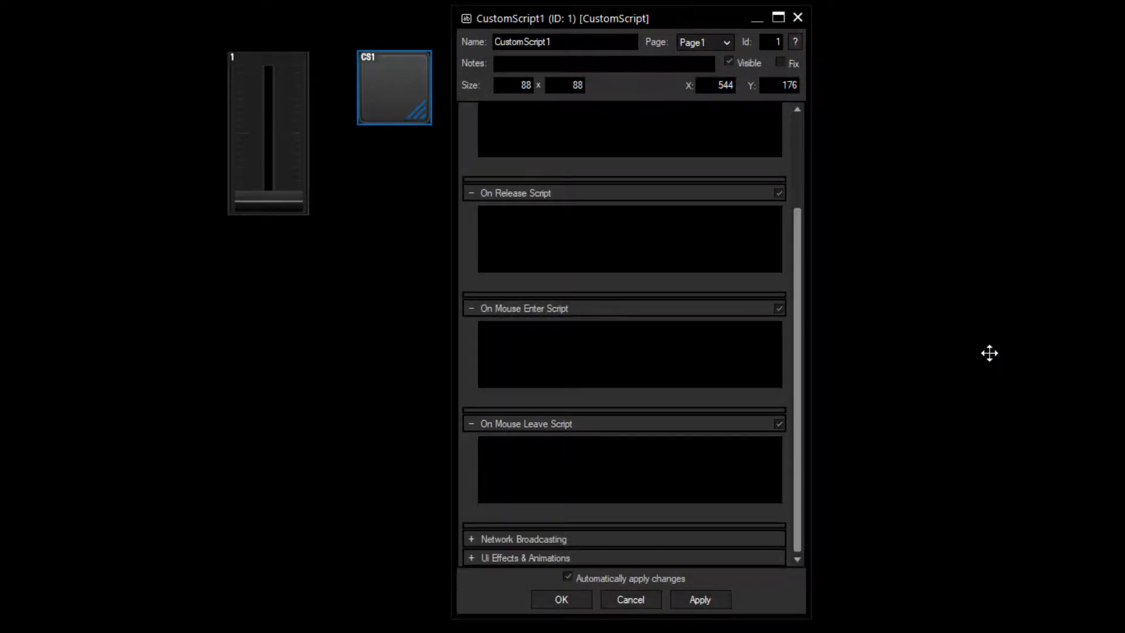
{"action": "mouse_move", "coordinate": [954, 350]}
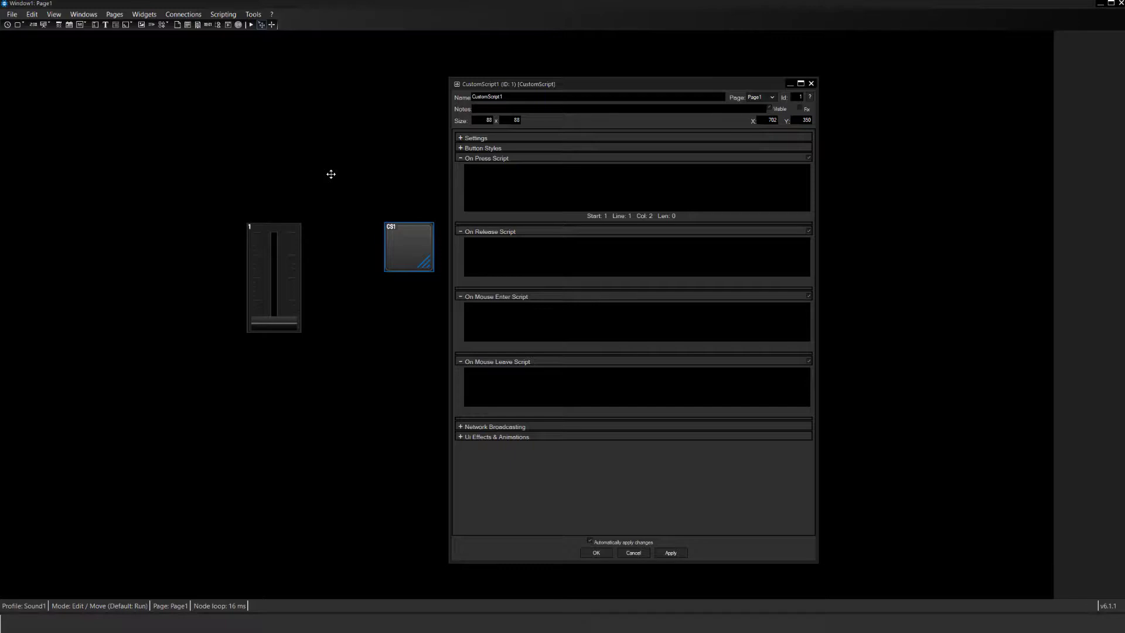
{"action": "mouse_move", "coordinate": [364, 182]}
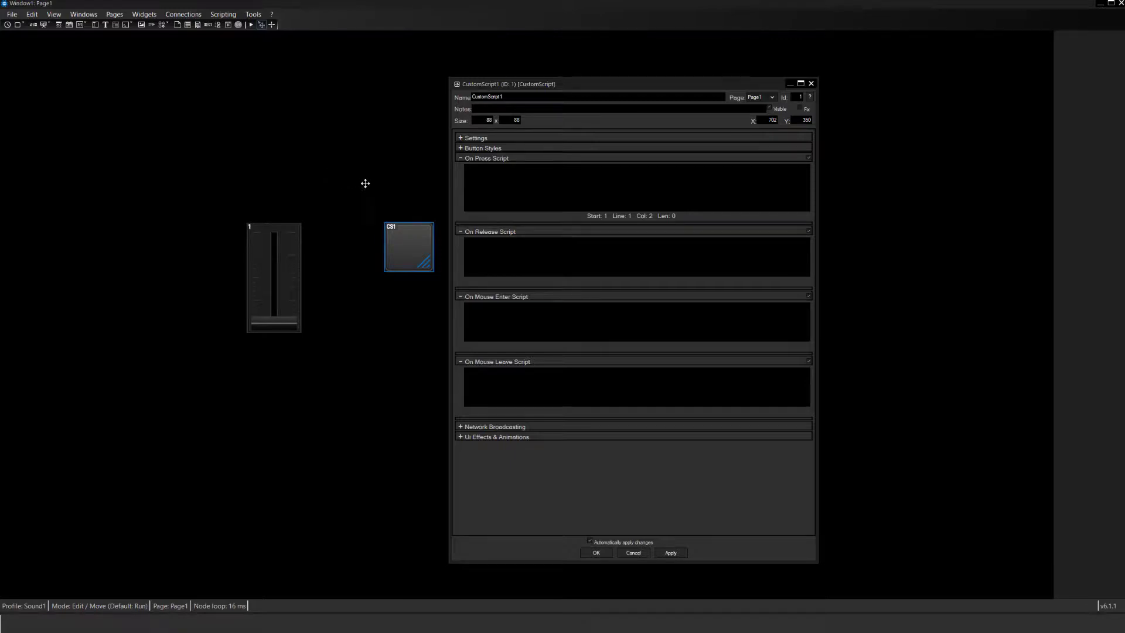
Type 'Fader' in On Press Script and browse the autocomplete list to WDFaderUp
{"action": "type", "text": "F"}
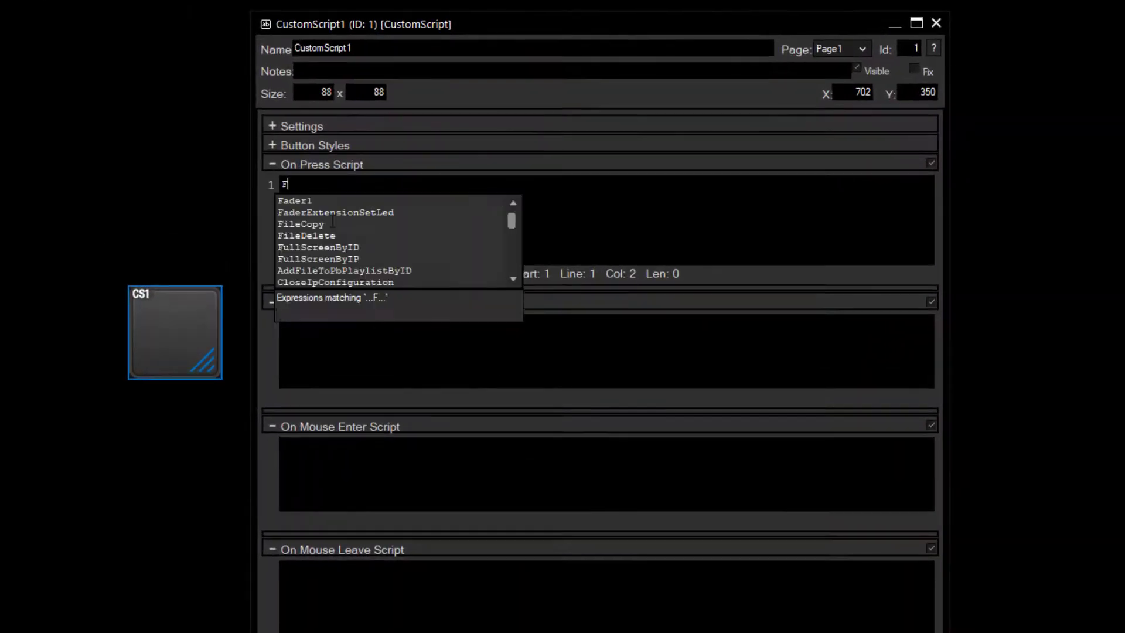
{"action": "type", "text": "ader"}
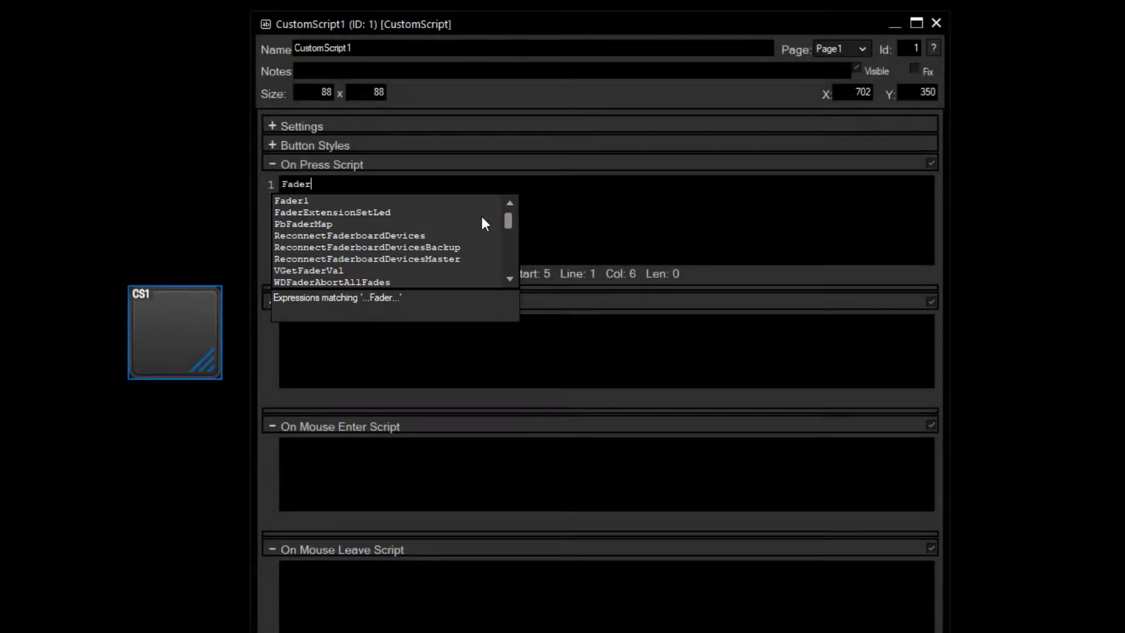
{"action": "mouse_move", "coordinate": [510, 231]}
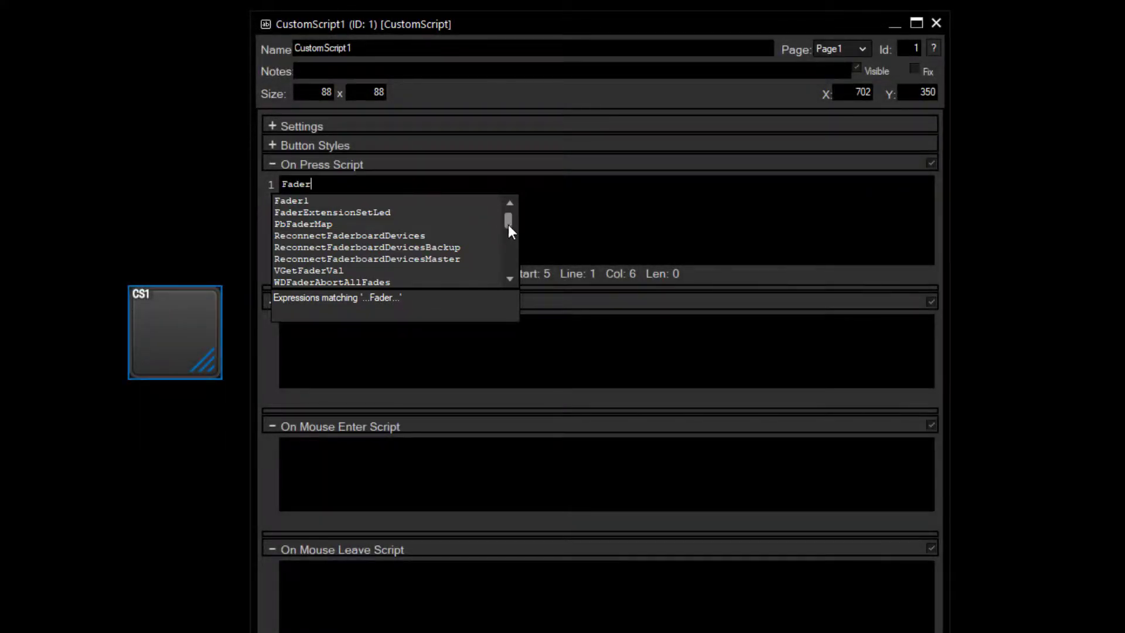
{"action": "scroll", "scroll_direction": "down", "scroll_amount": 3}
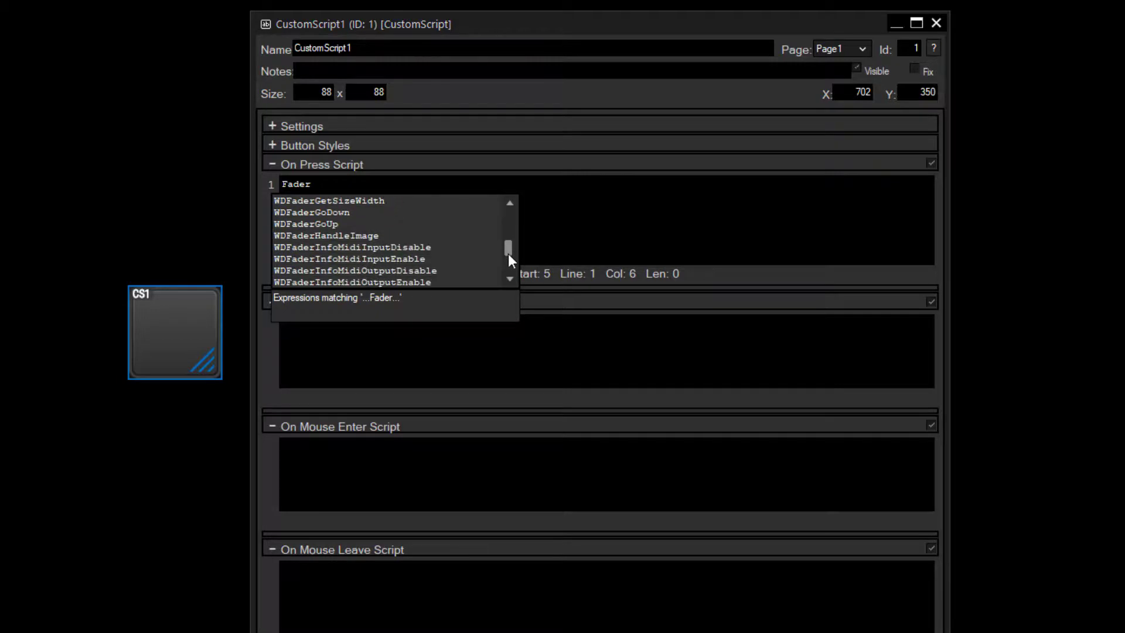
{"action": "scroll", "scroll_direction": "down", "scroll_amount": 3}
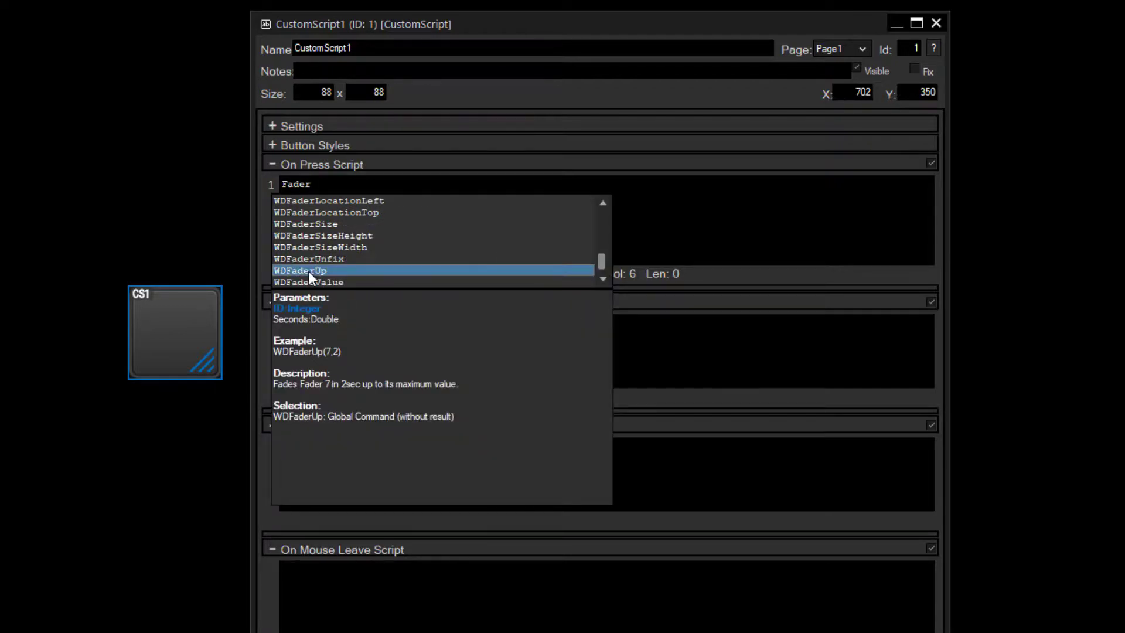
{"action": "mouse_move", "coordinate": [388, 290]}
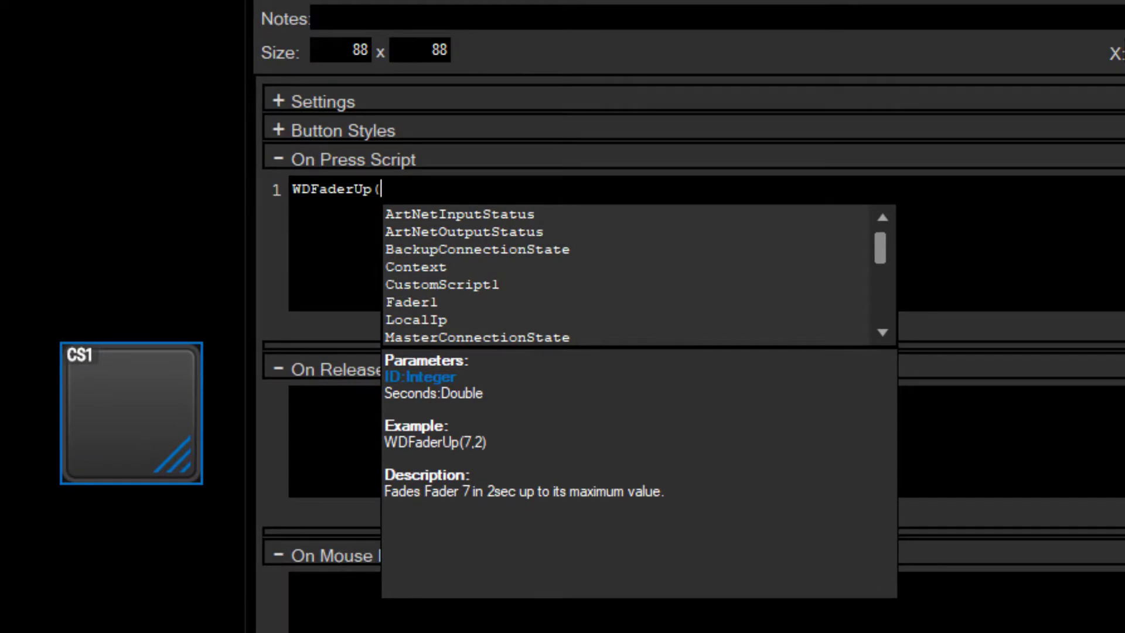
Complete the command as WDFaderUp(1,2), fading fader 1 up over 2 seconds
{"action": "type", "text": "1"}
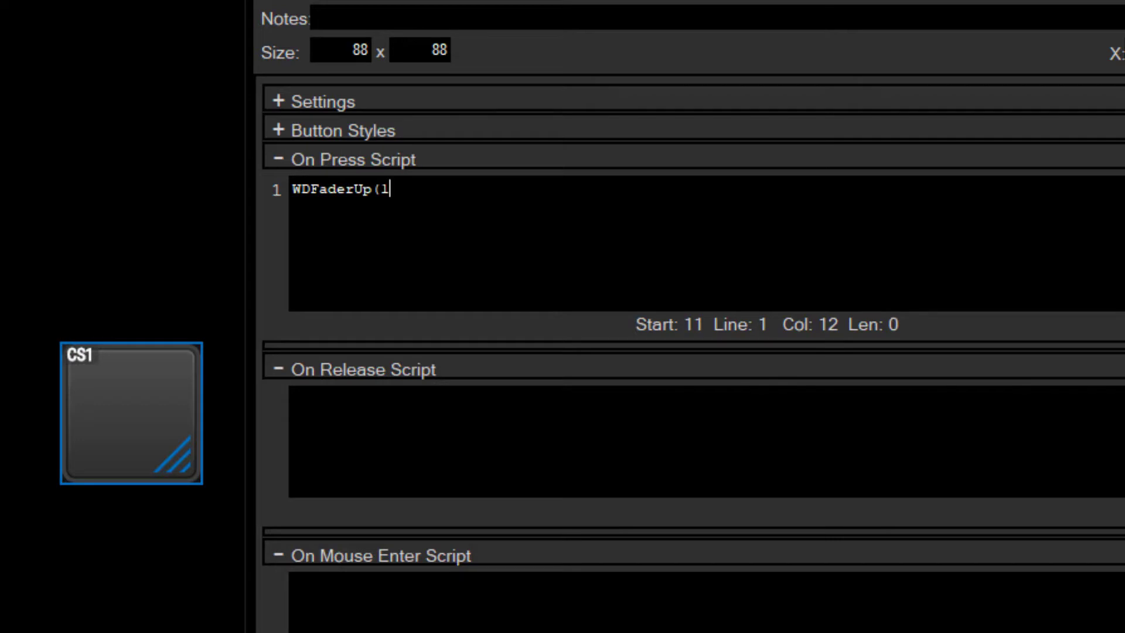
{"action": "type", "text": ","}
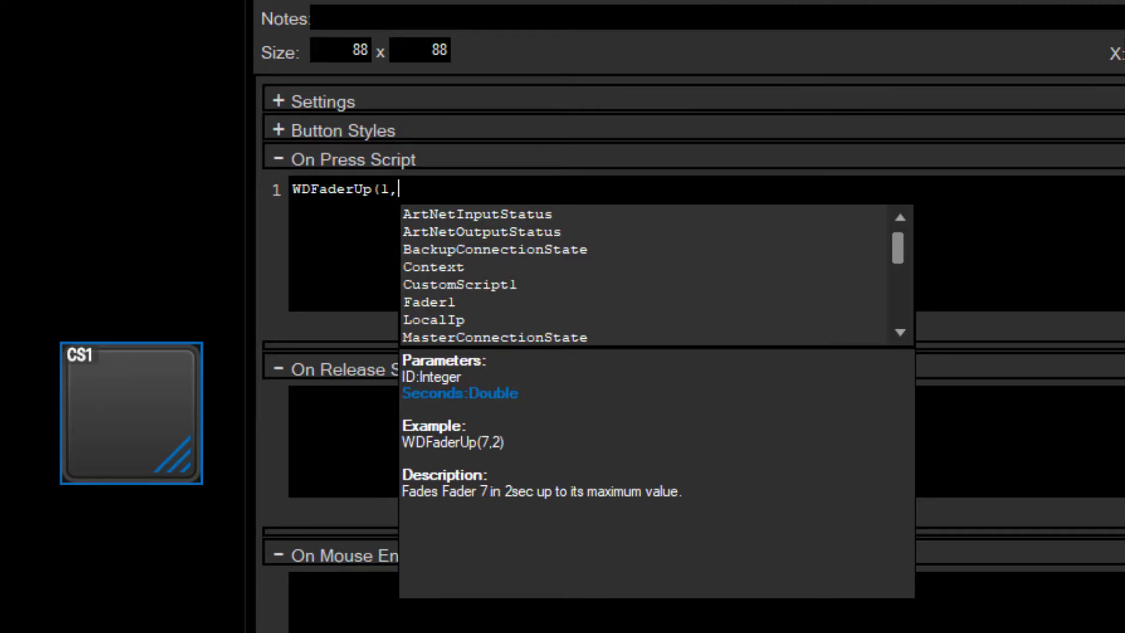
{"action": "type", "text": "2"}
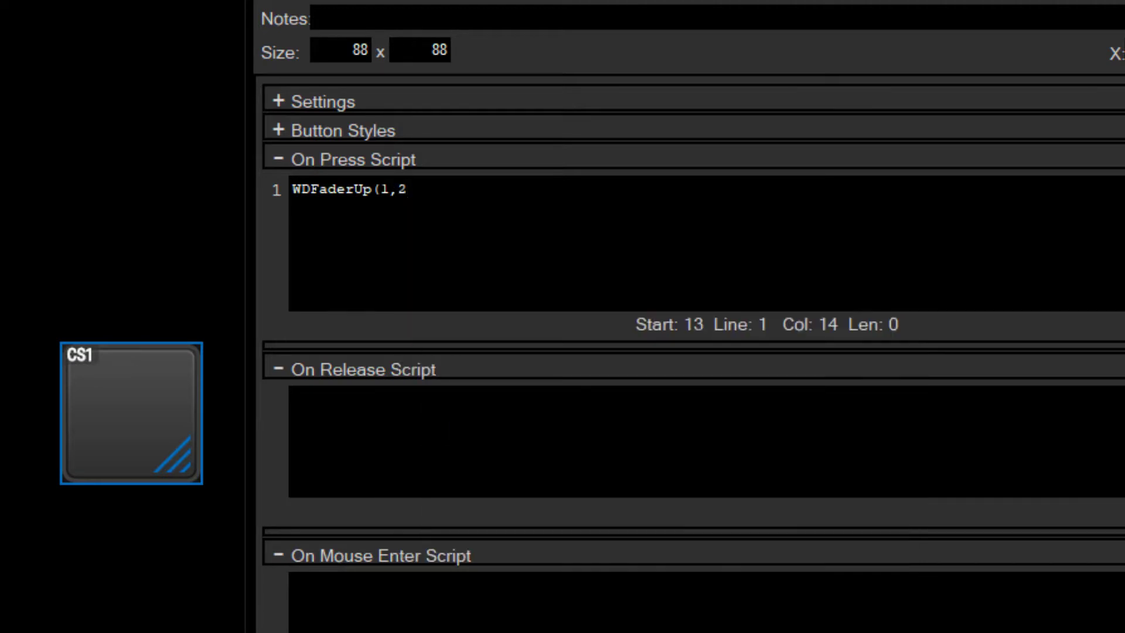
{"action": "type", "text": ")"}
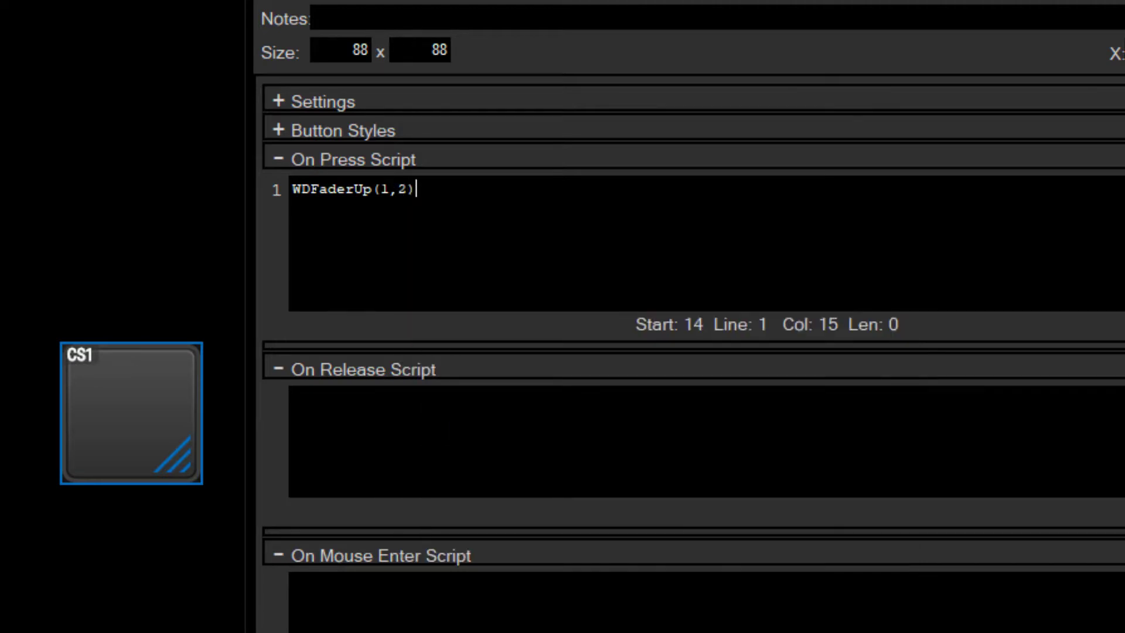